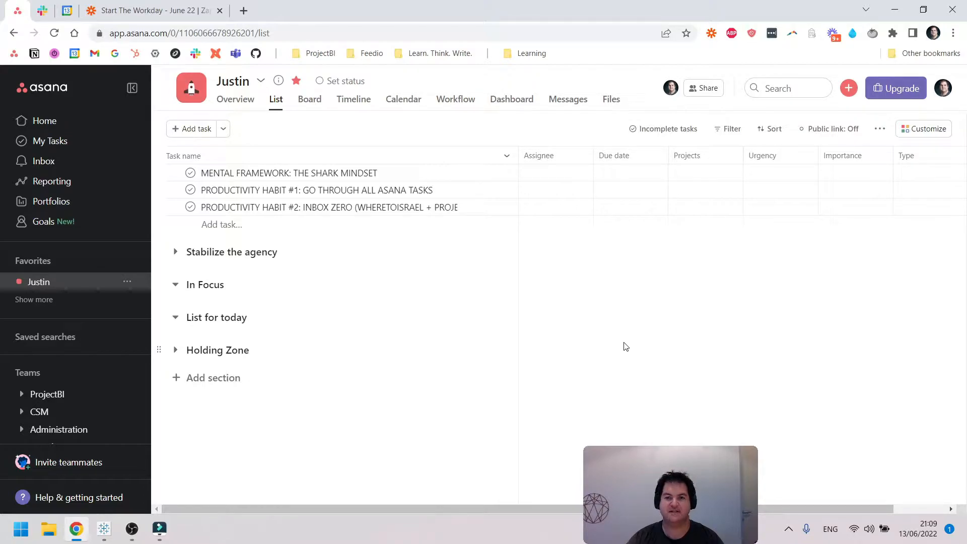
{"action": "mouse_move", "coordinate": [626, 340]}
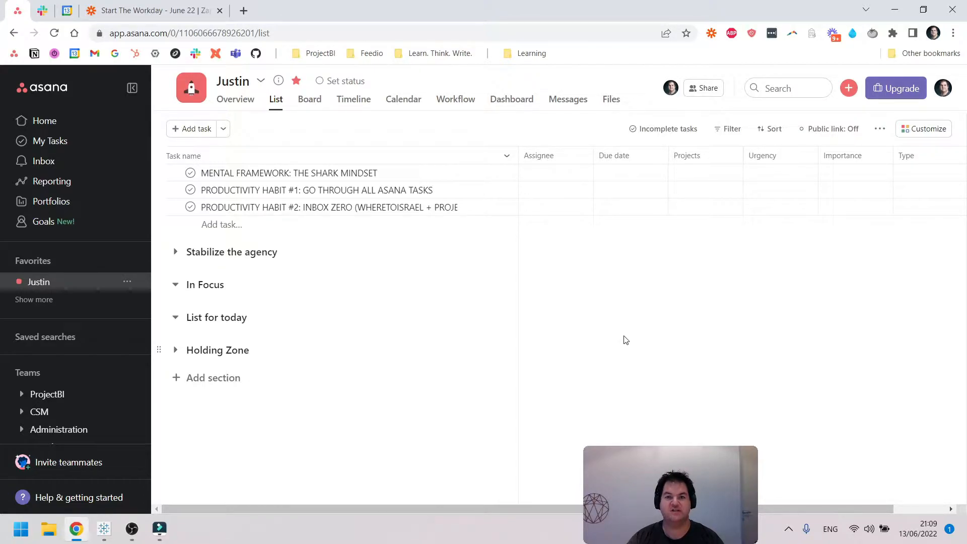
{"action": "mouse_move", "coordinate": [624, 350]}
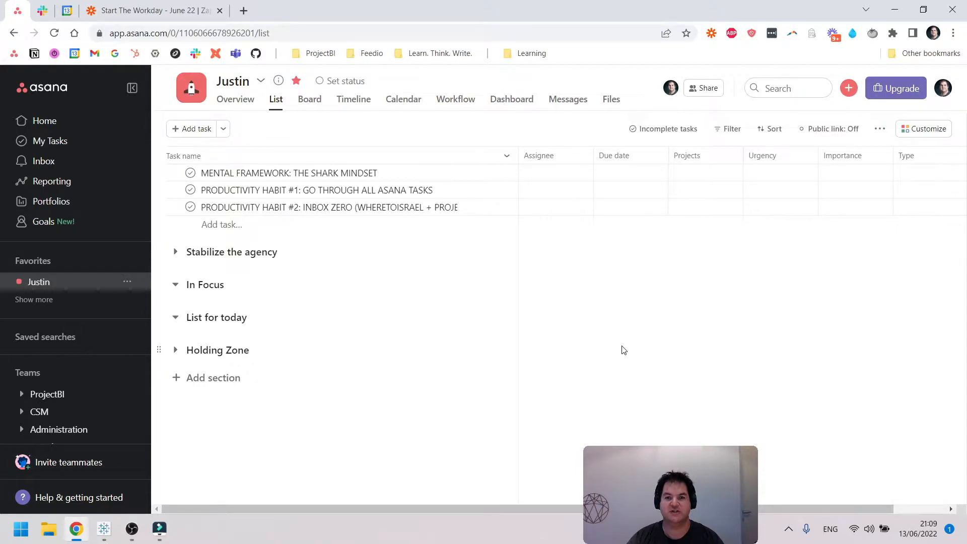
{"action": "mouse_move", "coordinate": [618, 344]}
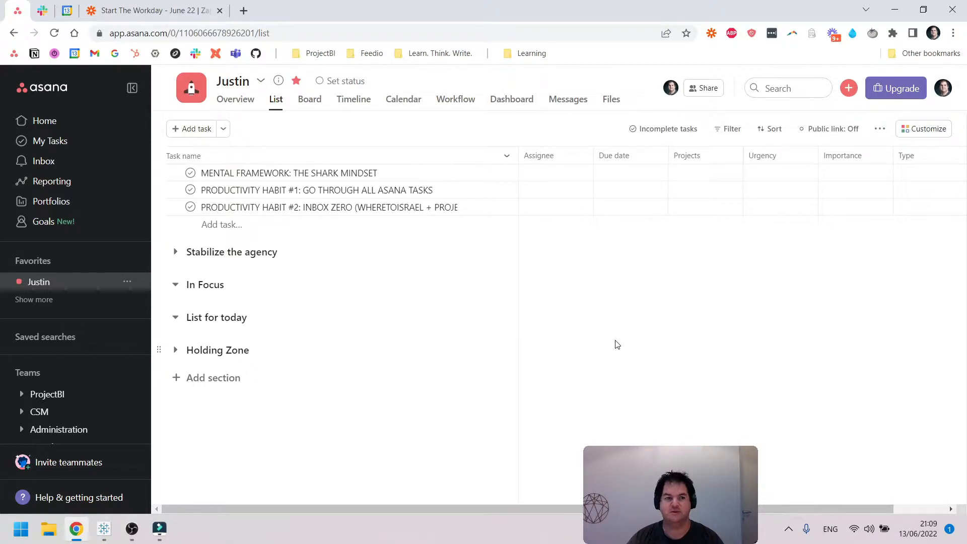
{"action": "mouse_move", "coordinate": [709, 33]}
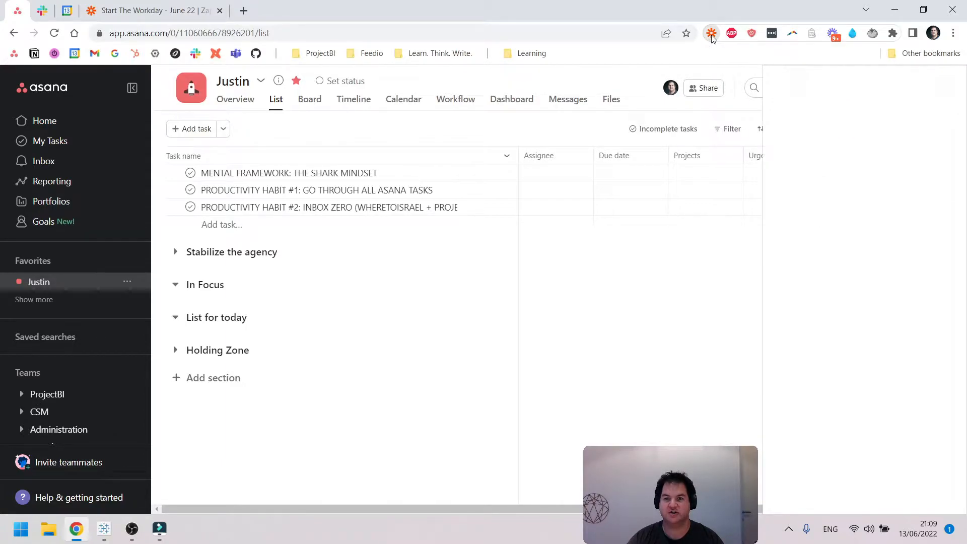
Step: Send the Start The Workday - June 22 zap and watch pinning, pomodoro and journaling tasks arrive
{"action": "left_click", "coordinate": [711, 34]}
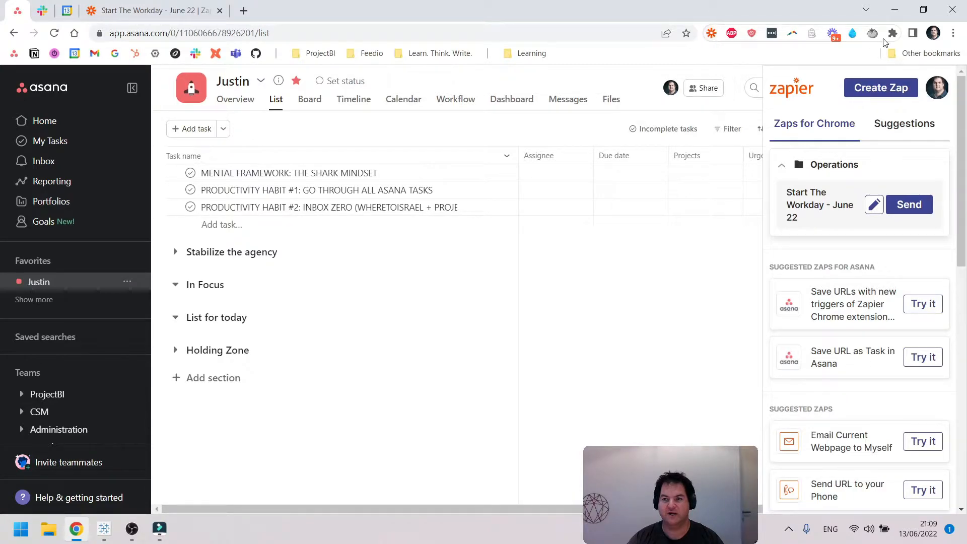
{"action": "mouse_move", "coordinate": [826, 22]}
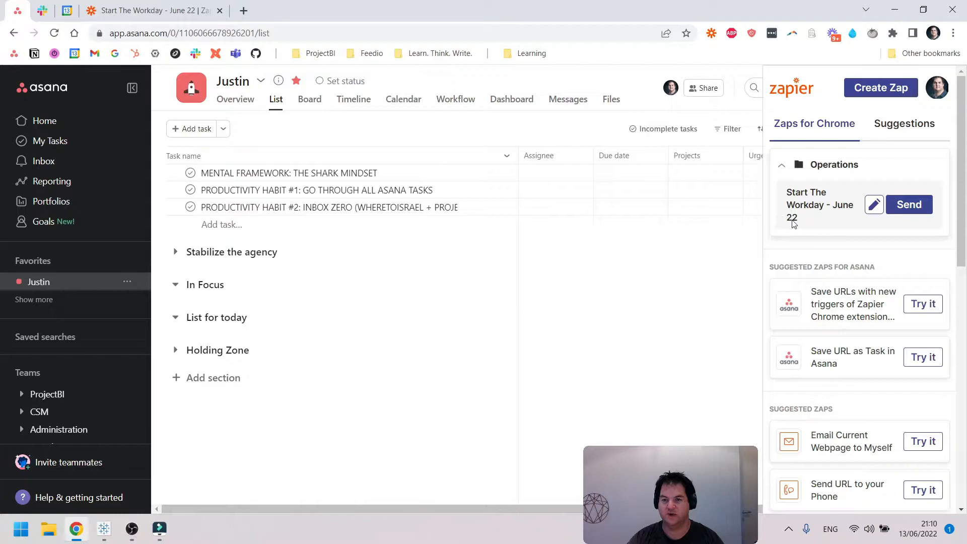
{"action": "mouse_move", "coordinate": [831, 195]}
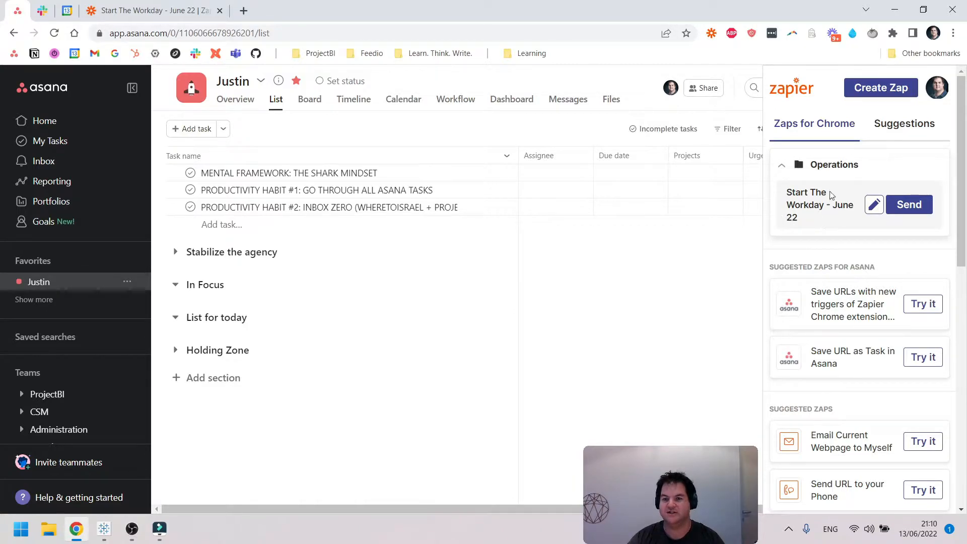
{"action": "mouse_move", "coordinate": [813, 200]}
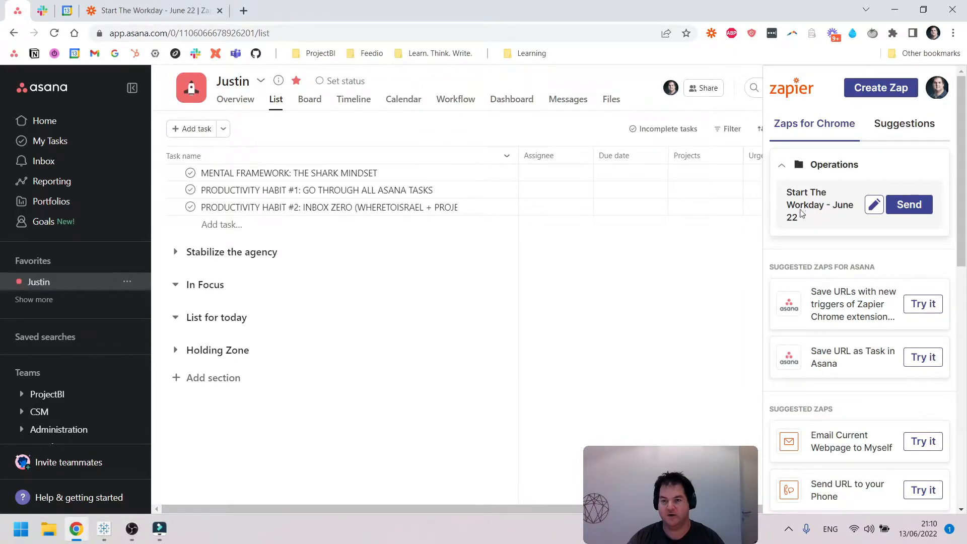
{"action": "mouse_move", "coordinate": [674, 244]}
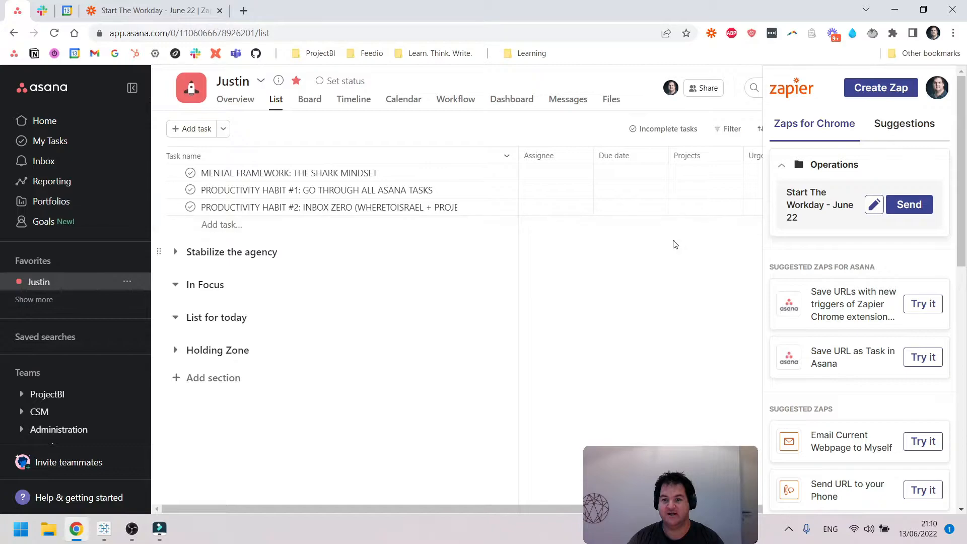
{"action": "mouse_move", "coordinate": [684, 291]}
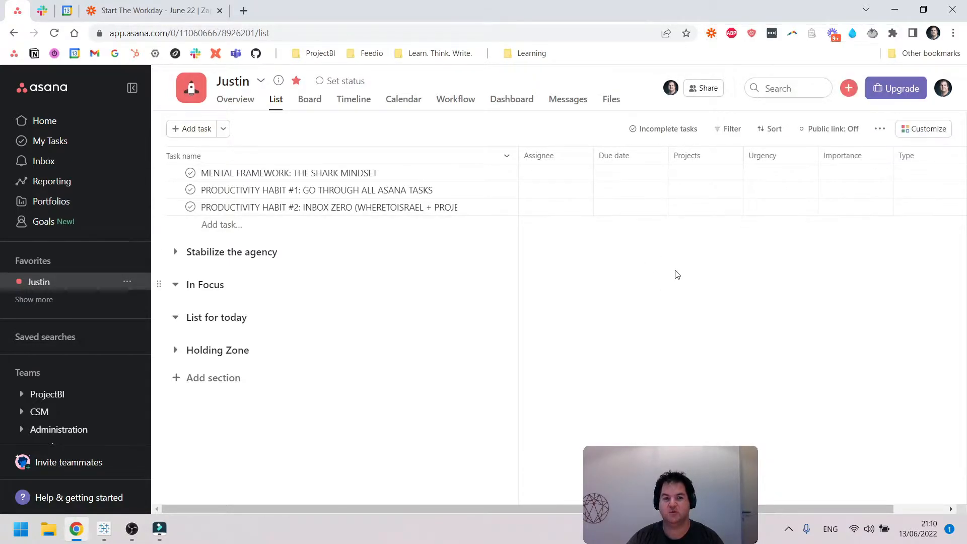
{"action": "mouse_move", "coordinate": [631, 317]}
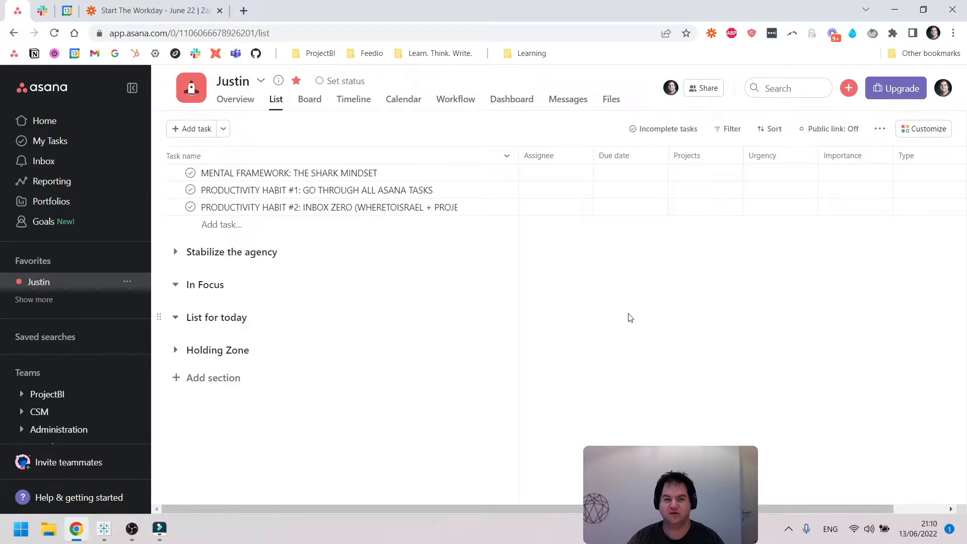
{"action": "mouse_move", "coordinate": [19, 4]}
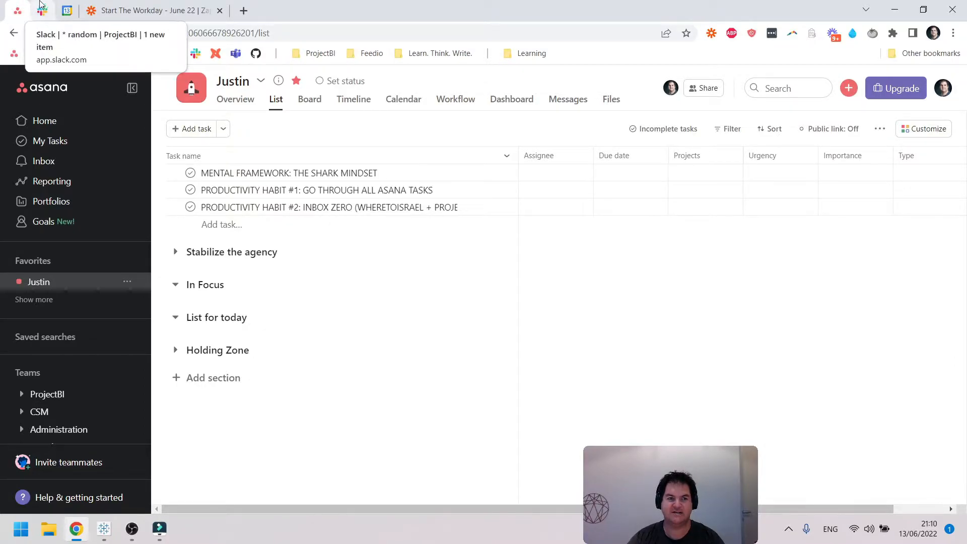
{"action": "mouse_move", "coordinate": [67, 8]}
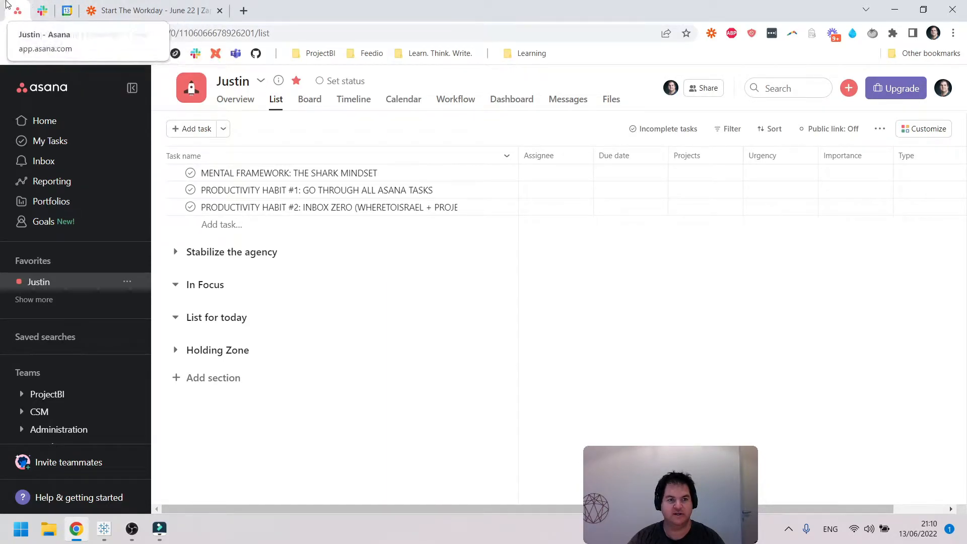
{"action": "mouse_move", "coordinate": [70, 17]}
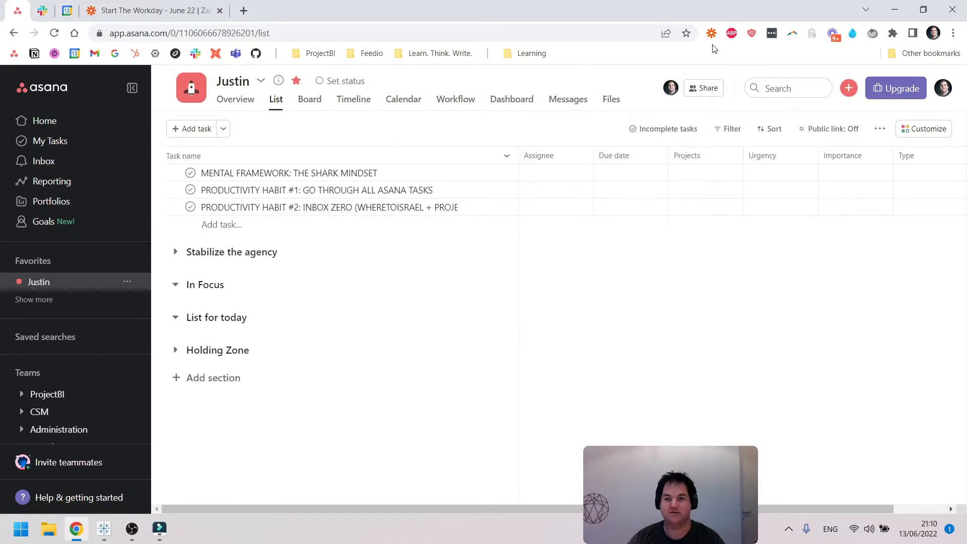
{"action": "left_click", "coordinate": [711, 33]}
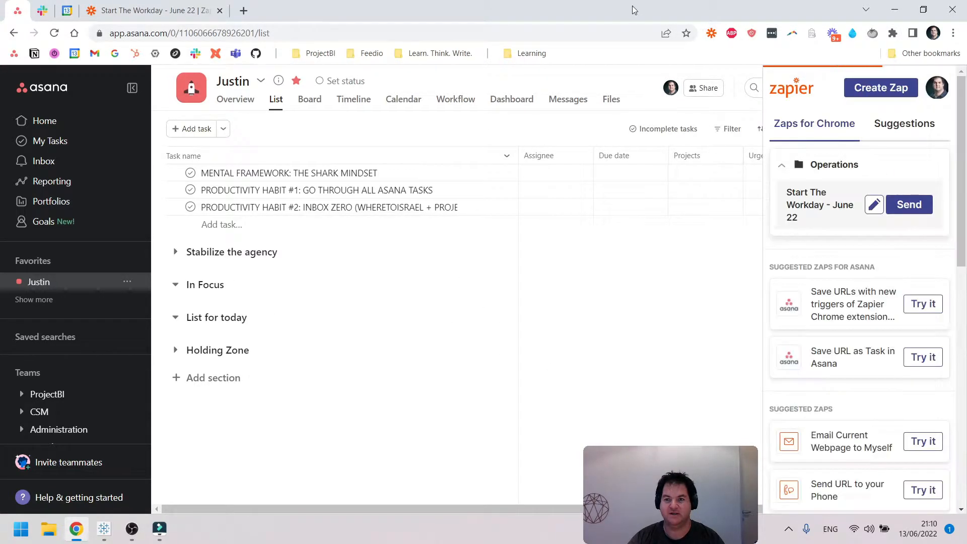
{"action": "left_click", "coordinate": [908, 204]}
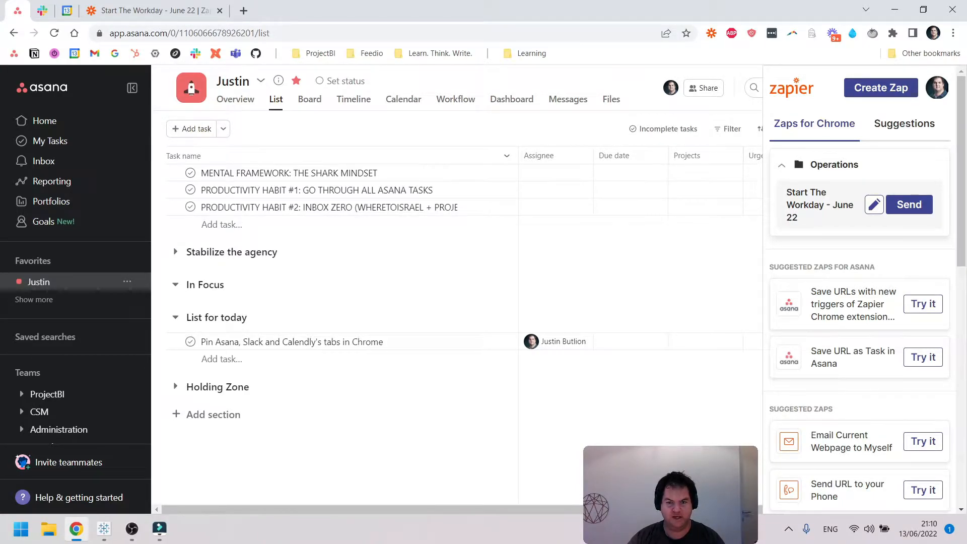
{"action": "left_click", "coordinate": [291, 342]}
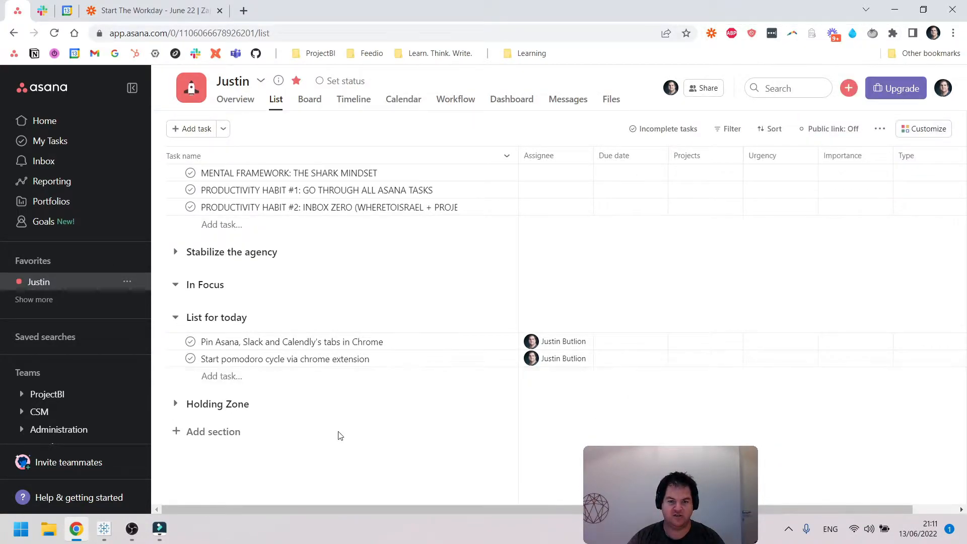
{"action": "mouse_move", "coordinate": [648, 434]}
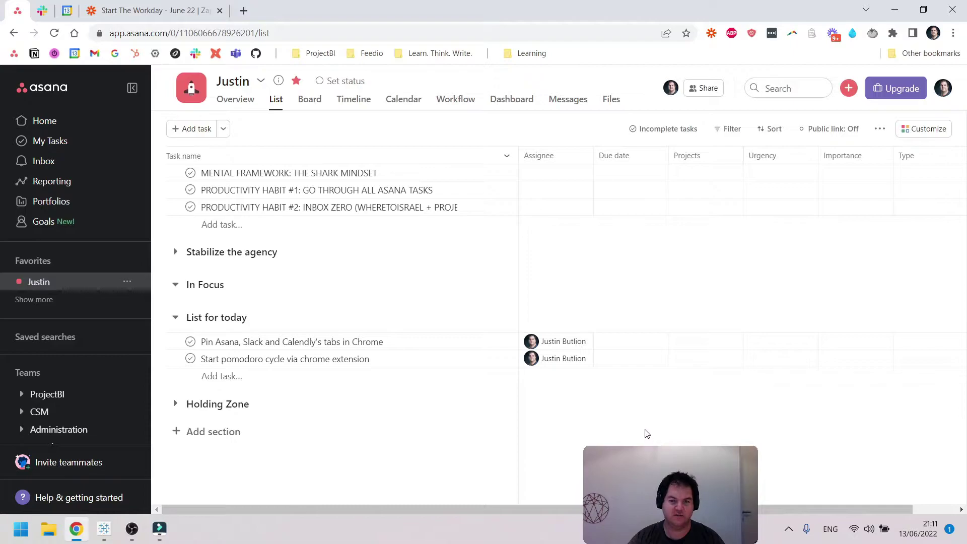
{"action": "type", "text": "Do some daily journaling"}
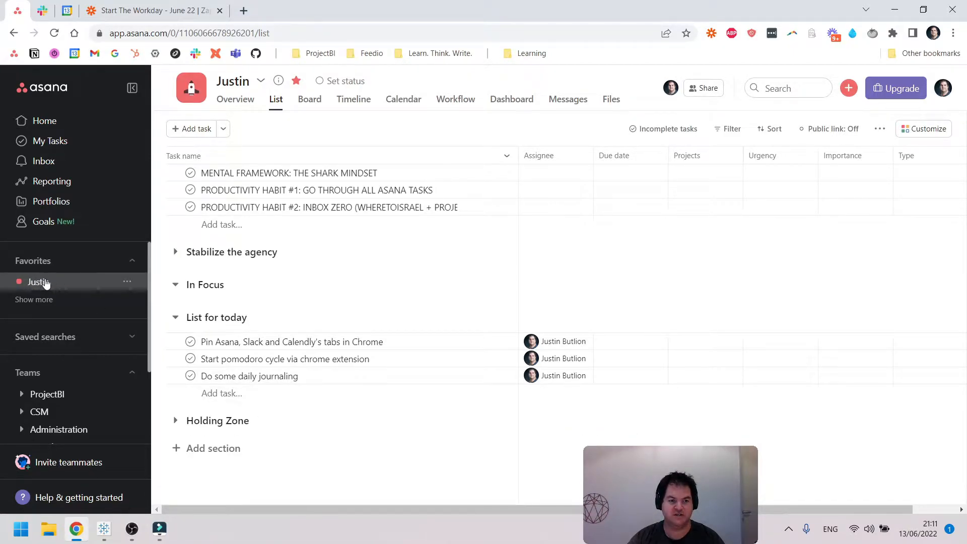
{"action": "mouse_move", "coordinate": [444, 350]}
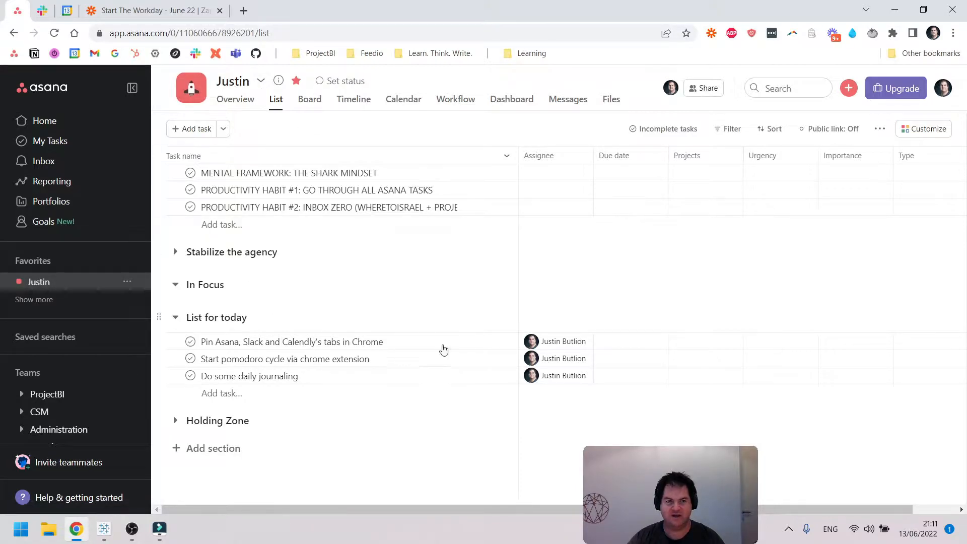
{"action": "mouse_move", "coordinate": [70, 289]}
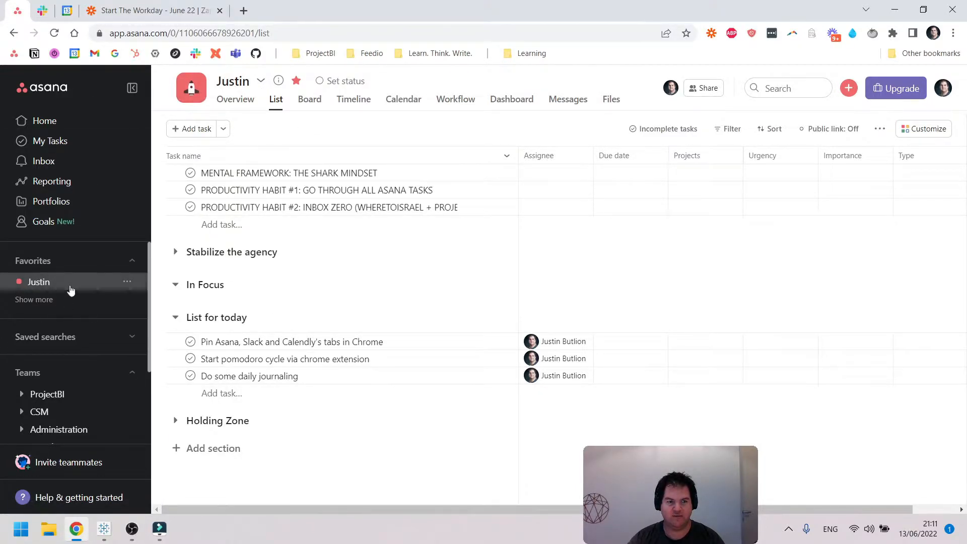
{"action": "mouse_move", "coordinate": [635, 436]}
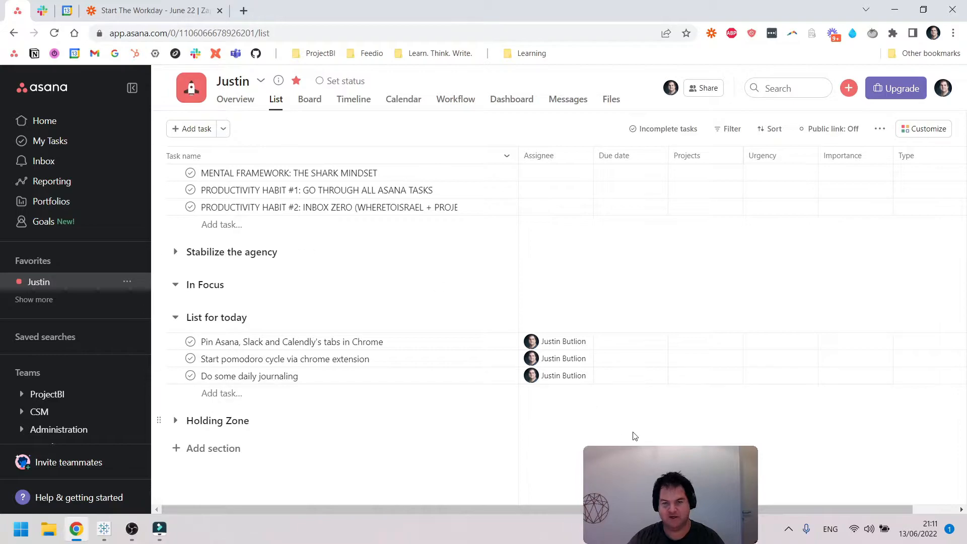
{"action": "mouse_move", "coordinate": [610, 429]}
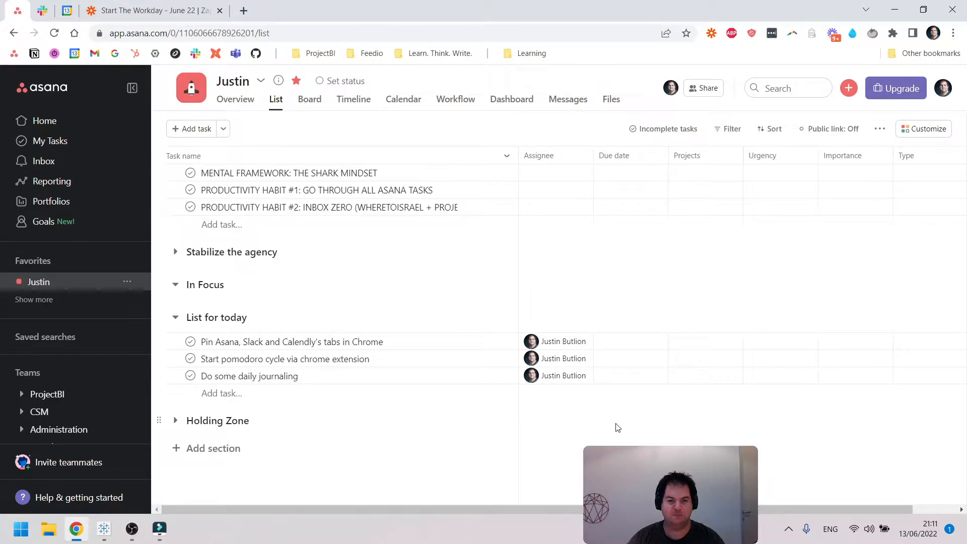
{"action": "mouse_move", "coordinate": [671, 409]}
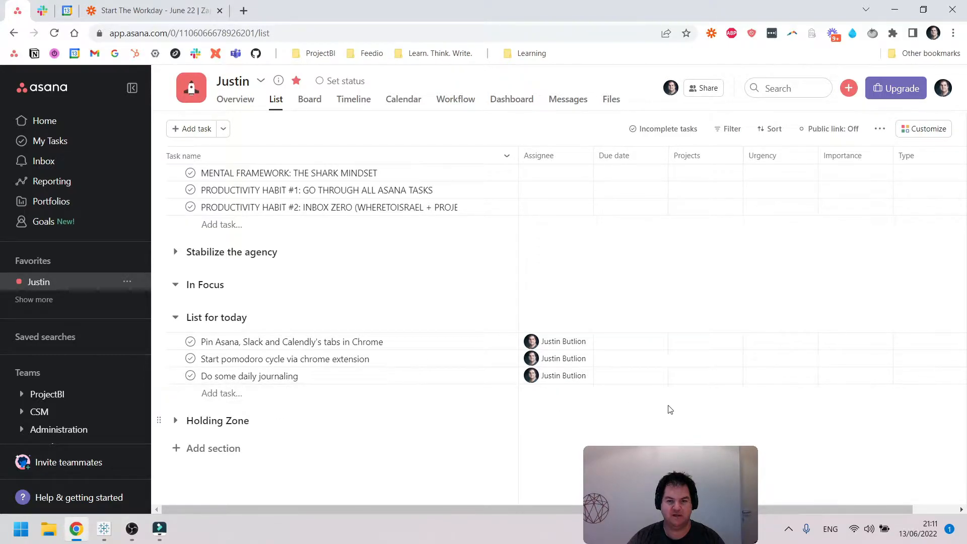
{"action": "left_click", "coordinate": [291, 341]}
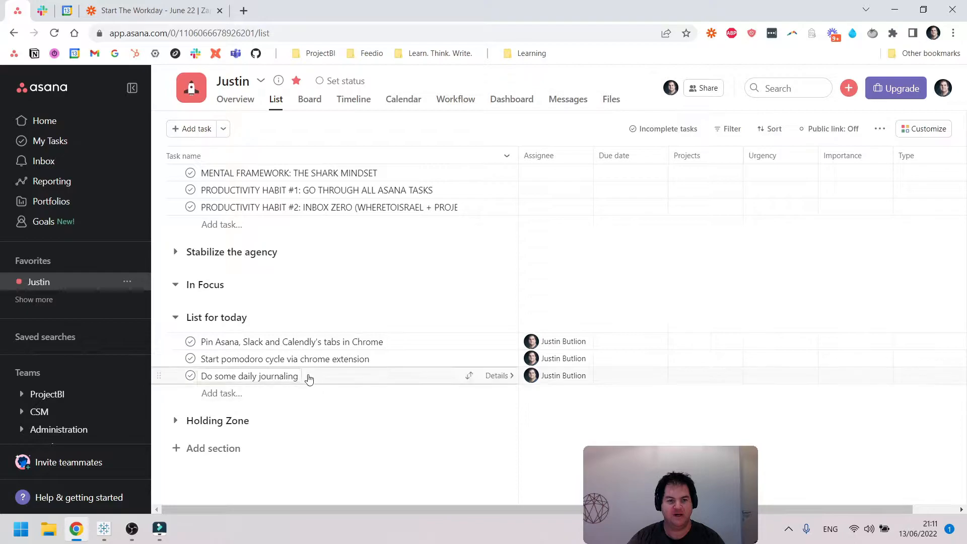
{"action": "mouse_move", "coordinate": [581, 436]}
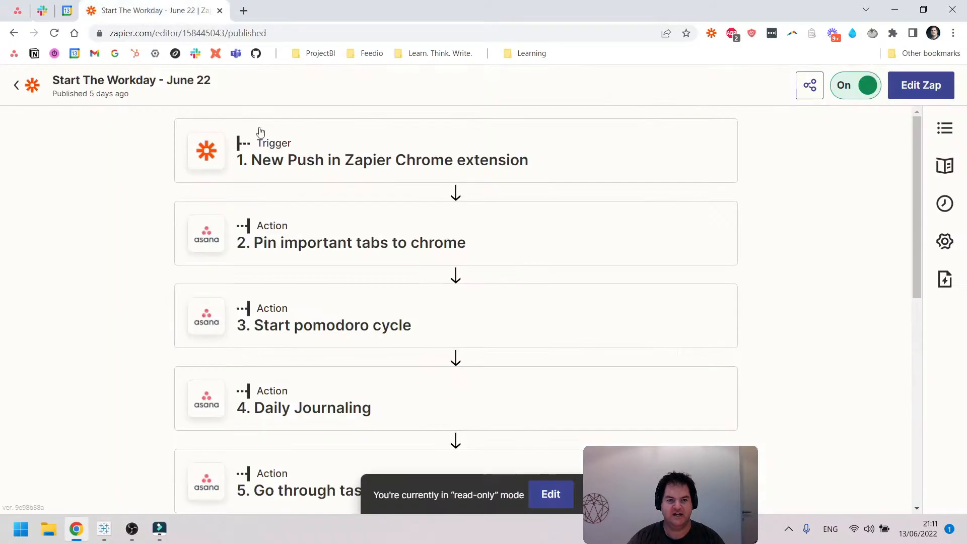
Step: Review the zap's ten steps back to the trigger, then start a Marinara pomodoro cycle
{"action": "scroll", "scroll_direction": "down", "scroll_amount": 3}
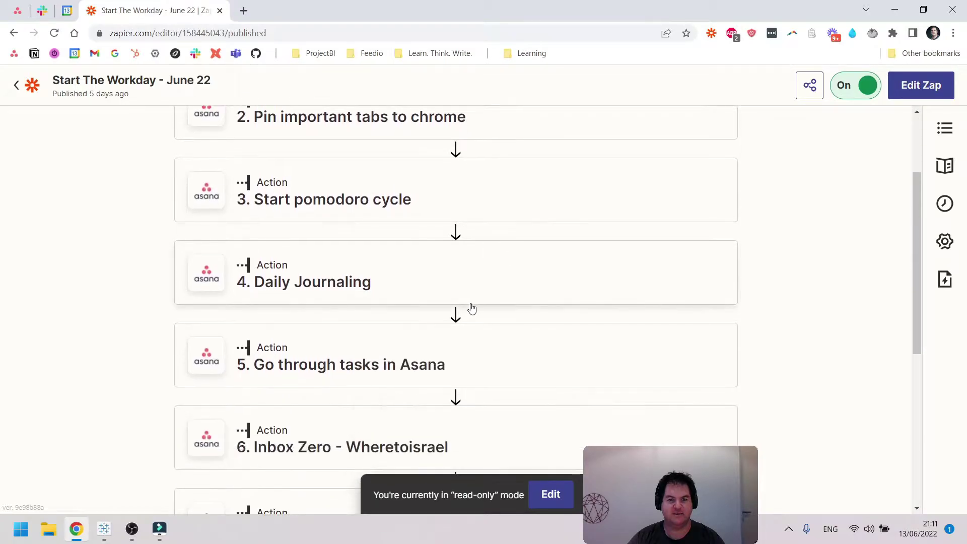
{"action": "scroll", "scroll_direction": "down", "scroll_amount": 3}
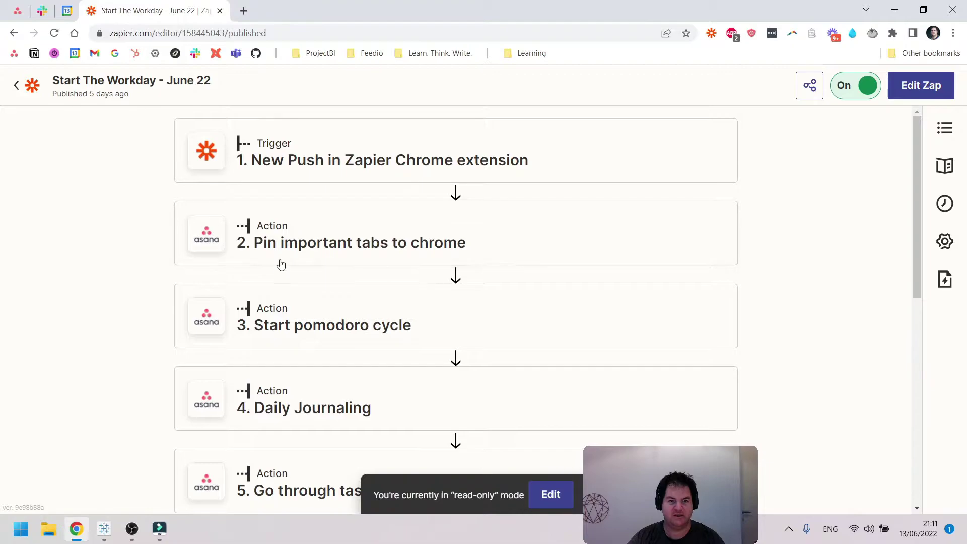
{"action": "scroll", "scroll_direction": "down", "scroll_amount": 3}
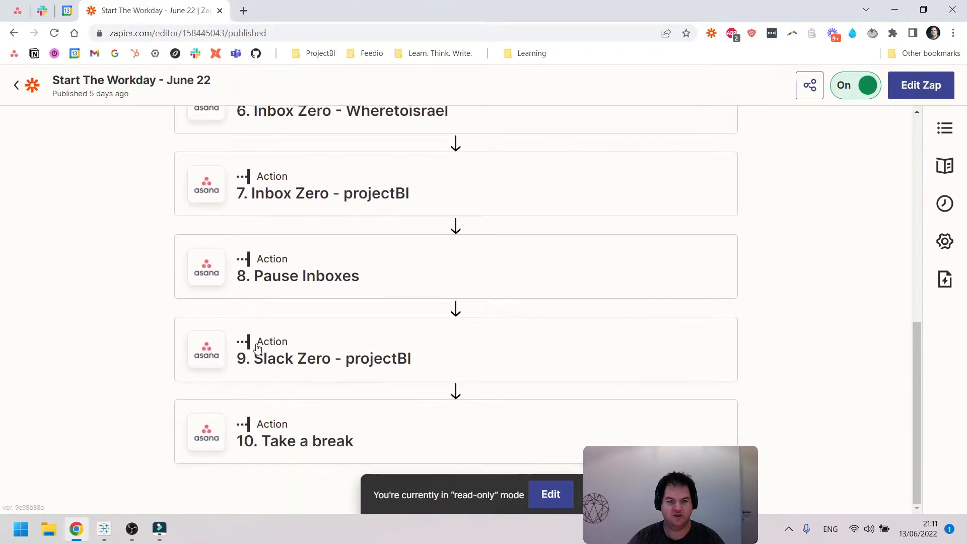
{"action": "scroll", "scroll_direction": "up", "scroll_amount": 3}
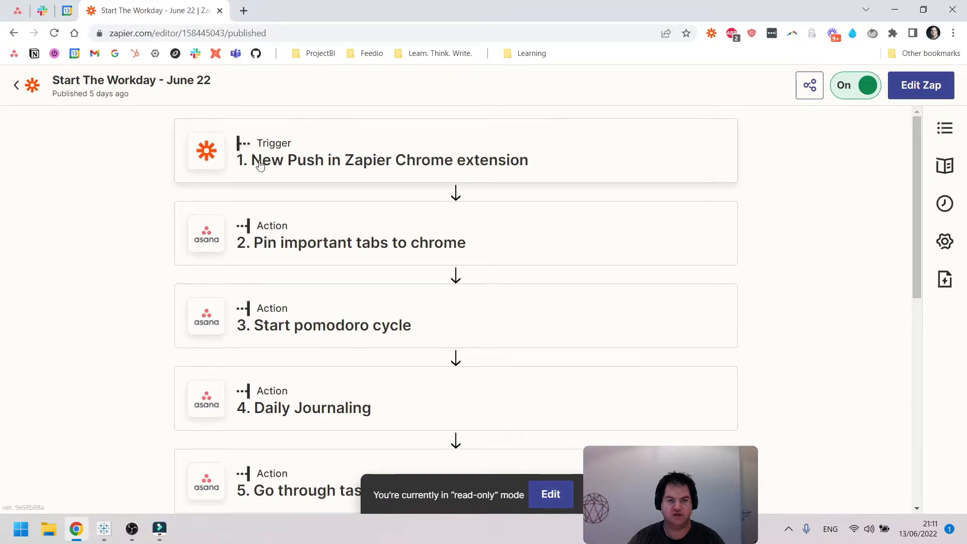
{"action": "mouse_move", "coordinate": [489, 148]}
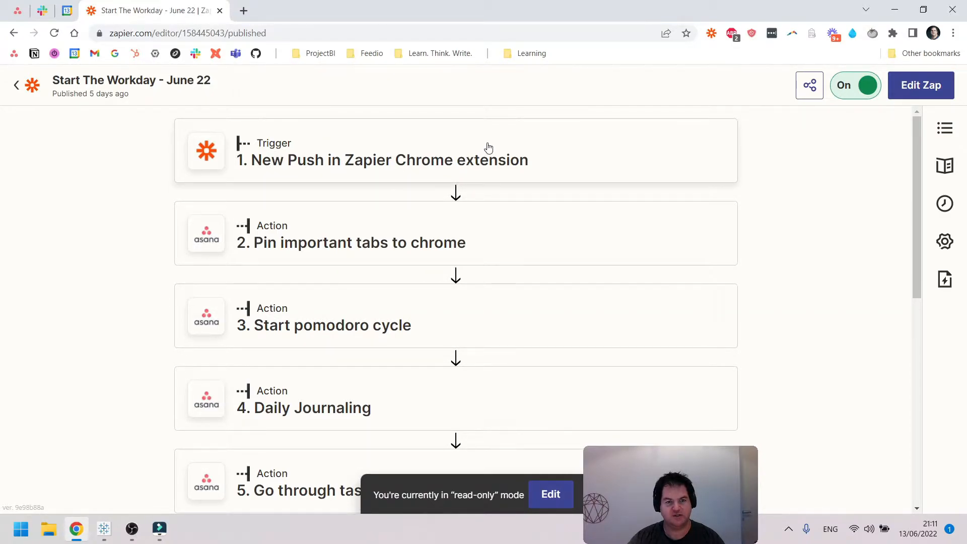
{"action": "mouse_move", "coordinate": [325, 263]}
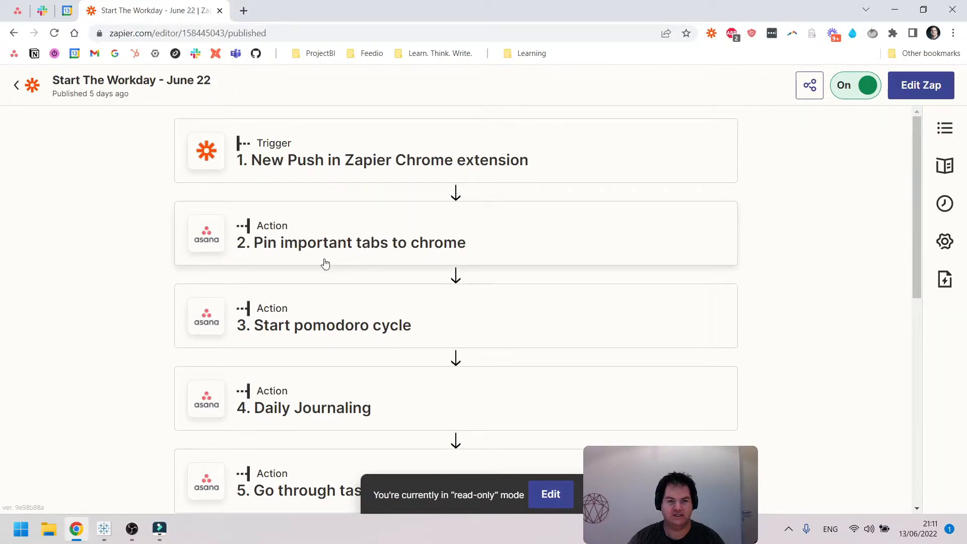
{"action": "scroll", "scroll_direction": "down", "scroll_amount": 3}
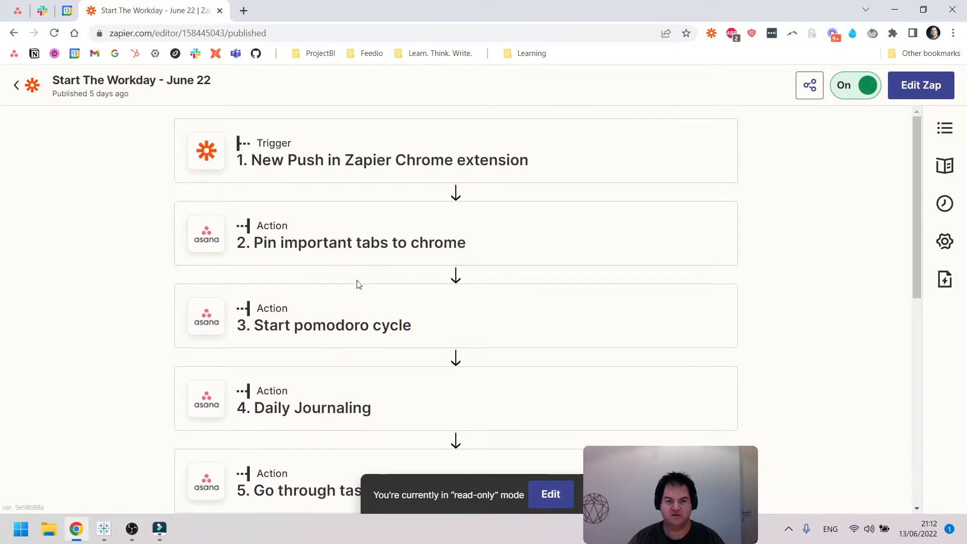
{"action": "scroll", "scroll_direction": "down", "scroll_amount": 3}
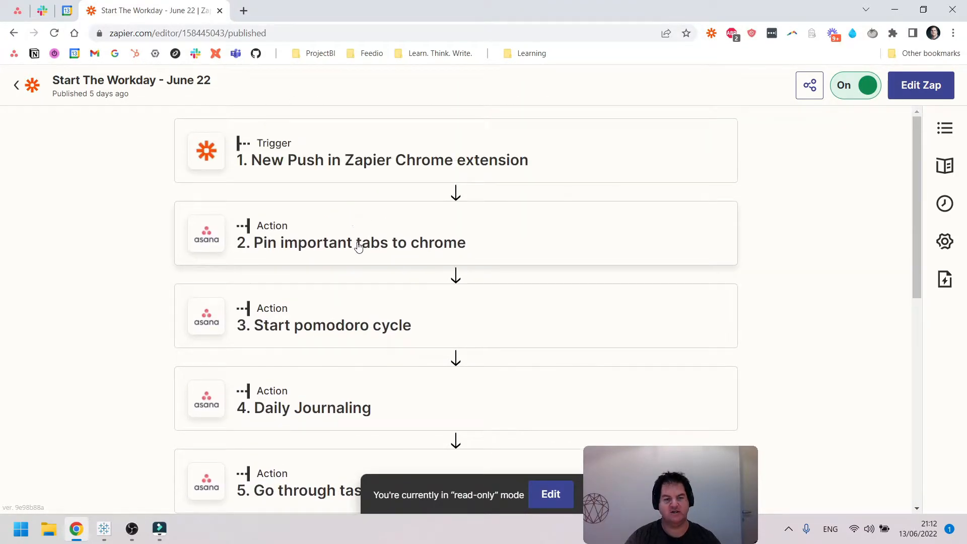
{"action": "mouse_move", "coordinate": [272, 266]}
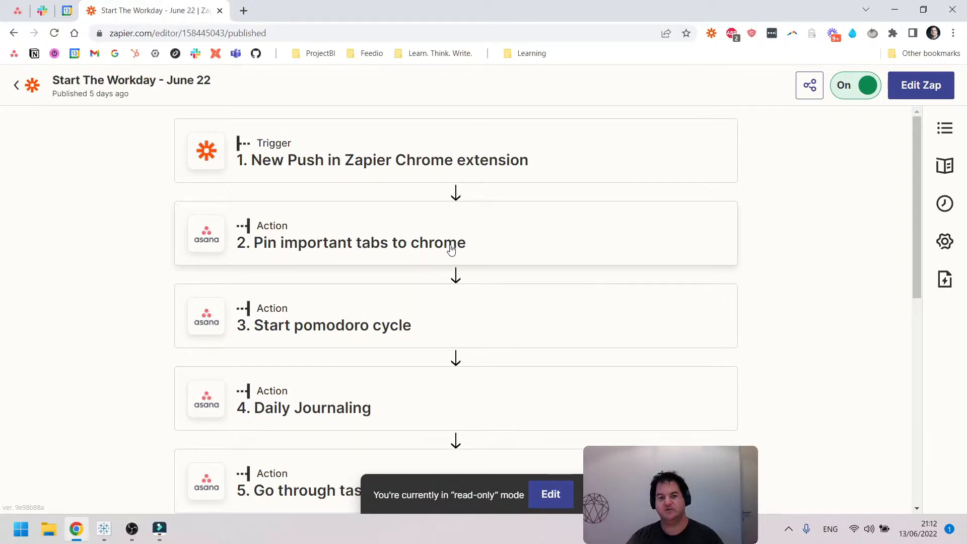
{"action": "mouse_move", "coordinate": [424, 343]}
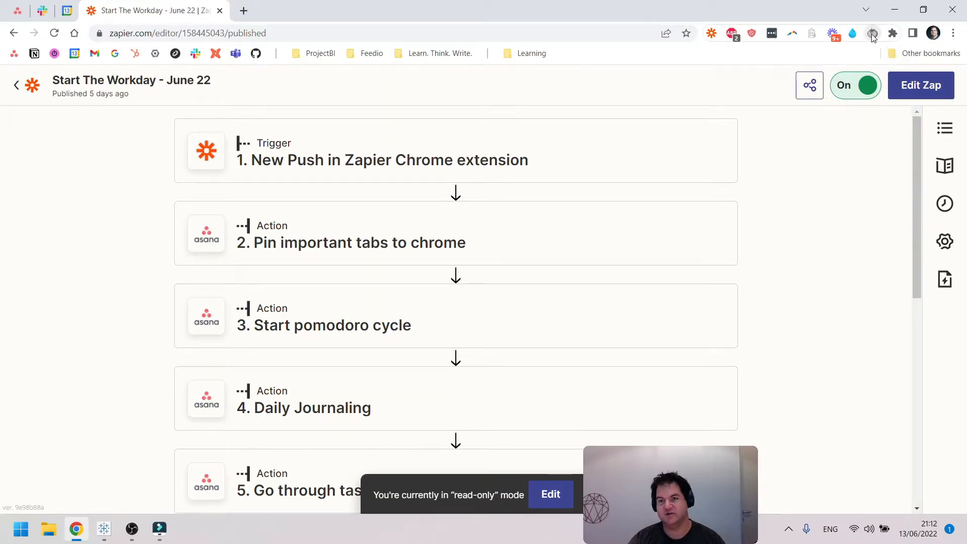
{"action": "left_click", "coordinate": [873, 33]}
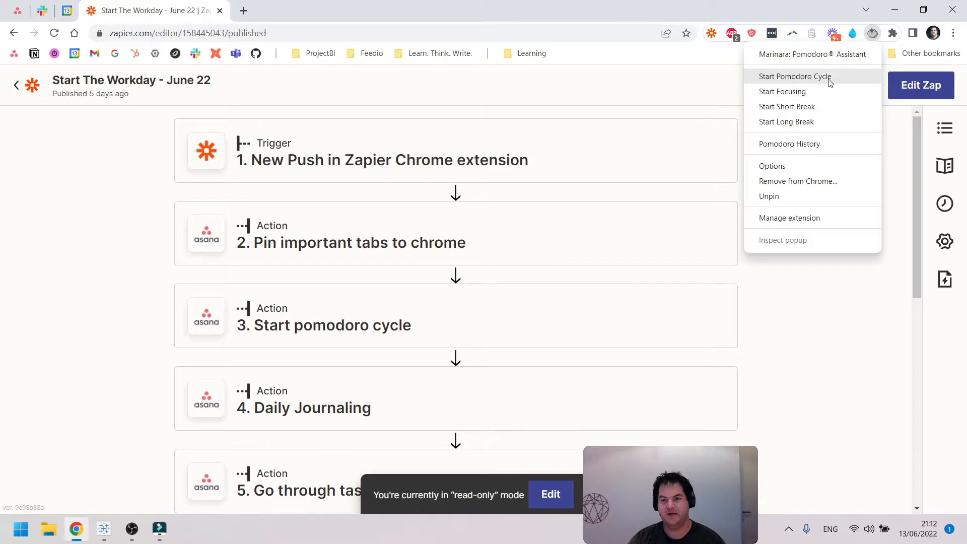
{"action": "left_click", "coordinate": [794, 77]}
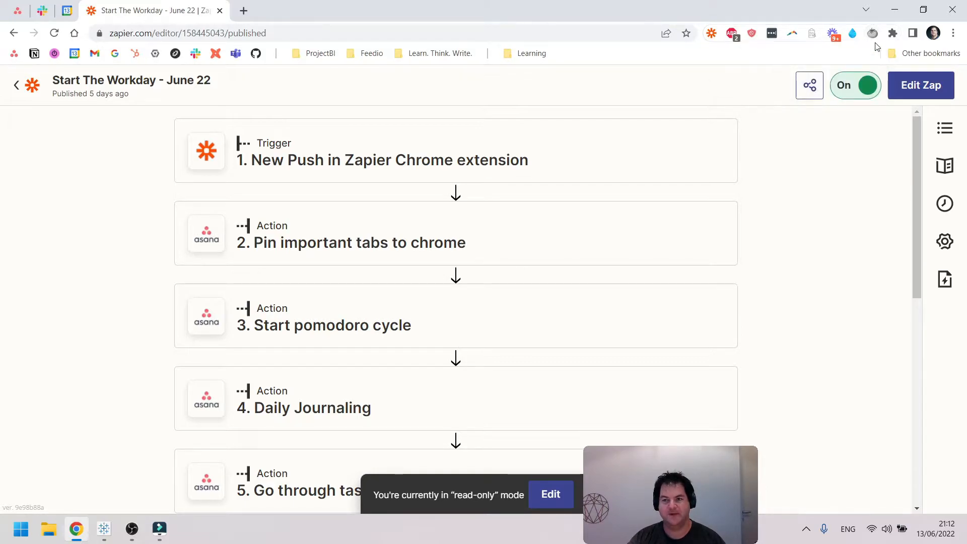
{"action": "mouse_move", "coordinate": [872, 33]}
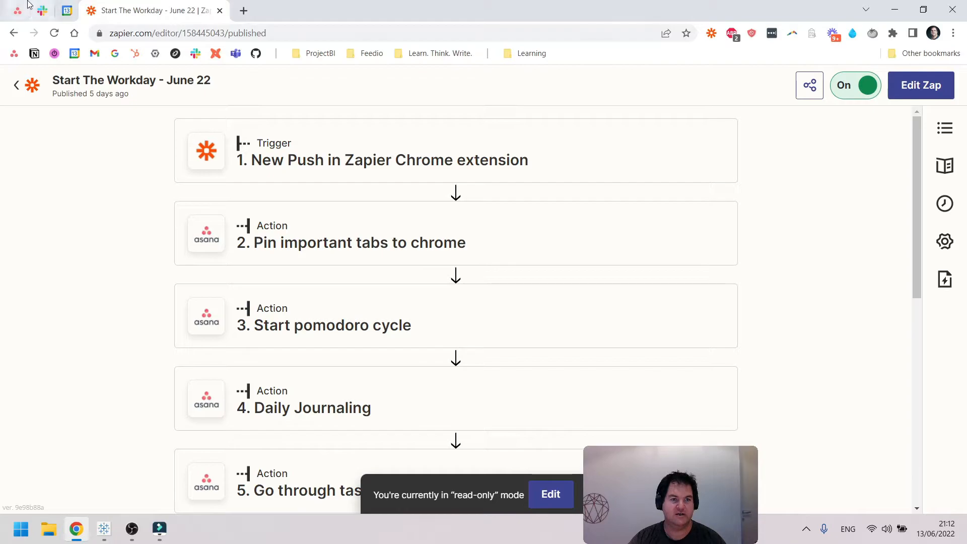
{"action": "mouse_move", "coordinate": [16, 7]}
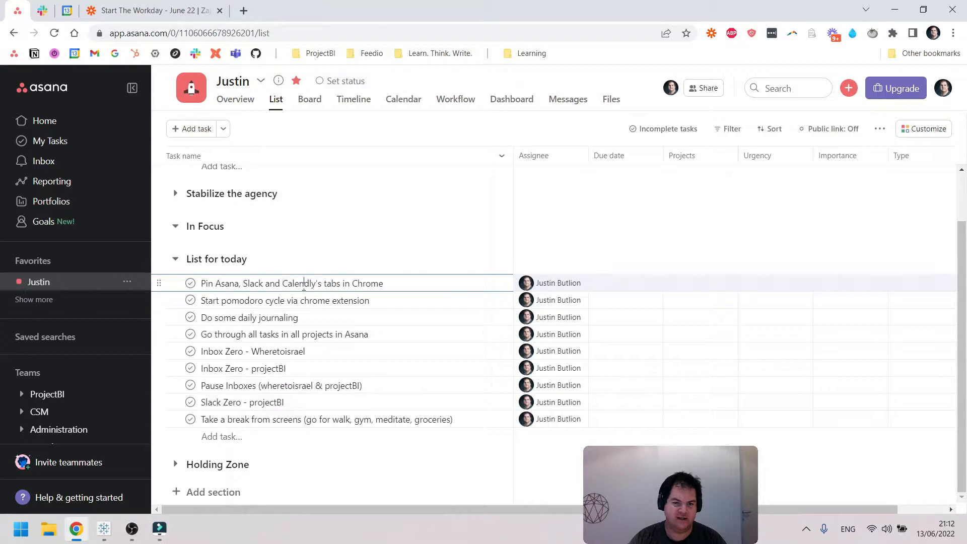
Step: Point out the pin tabs and 'Go through all tasks' tasks in List for today
{"action": "double_click", "coordinate": [300, 283]}
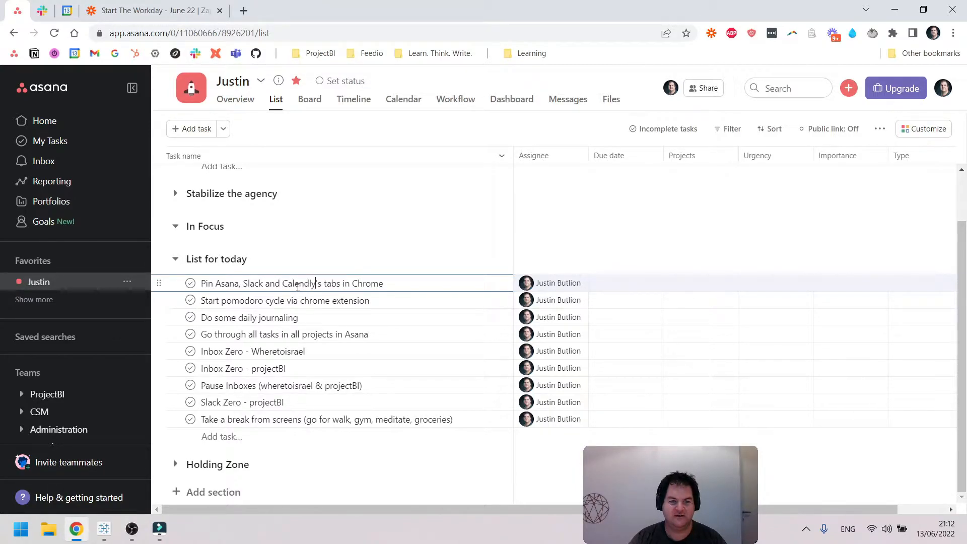
{"action": "mouse_move", "coordinate": [19, 9]}
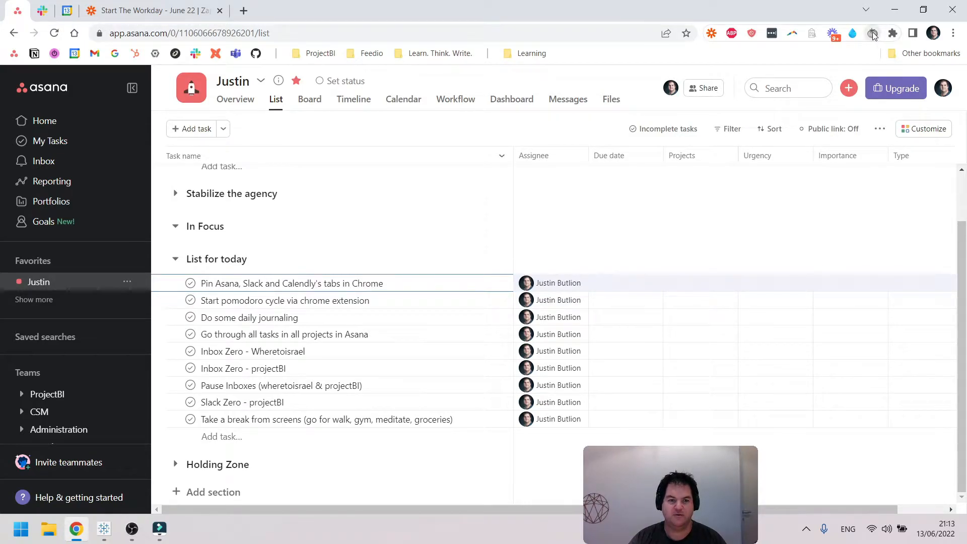
{"action": "mouse_move", "coordinate": [873, 33]}
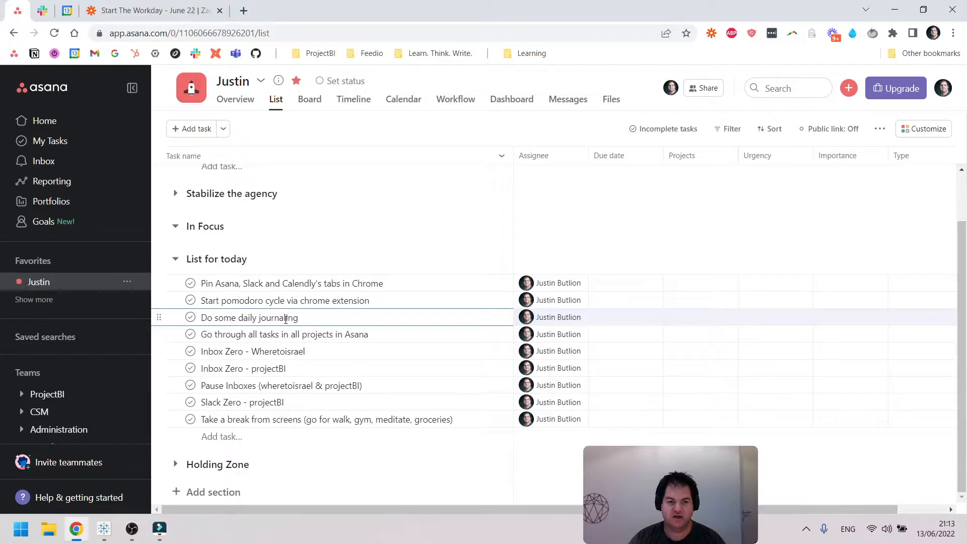
{"action": "left_click", "coordinate": [284, 334]}
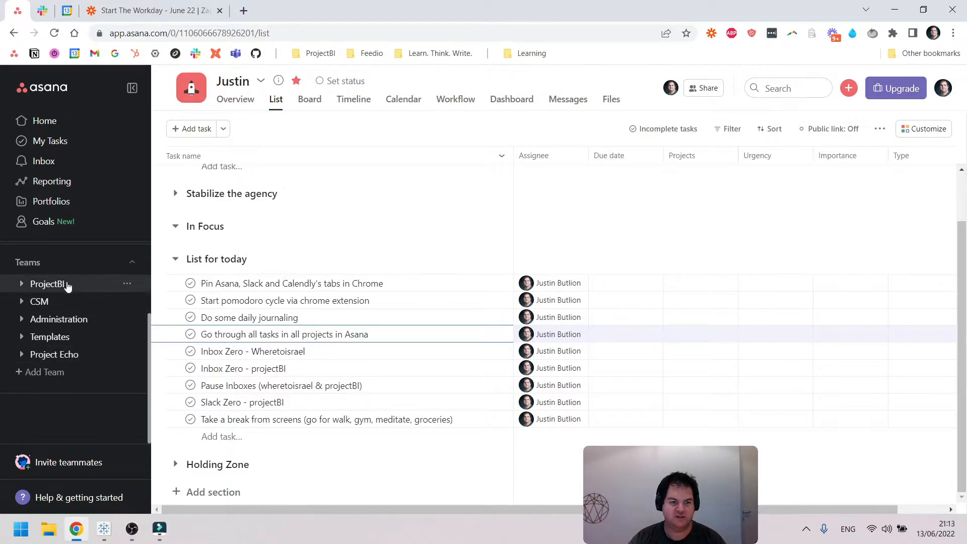
{"action": "mouse_move", "coordinate": [31, 290]}
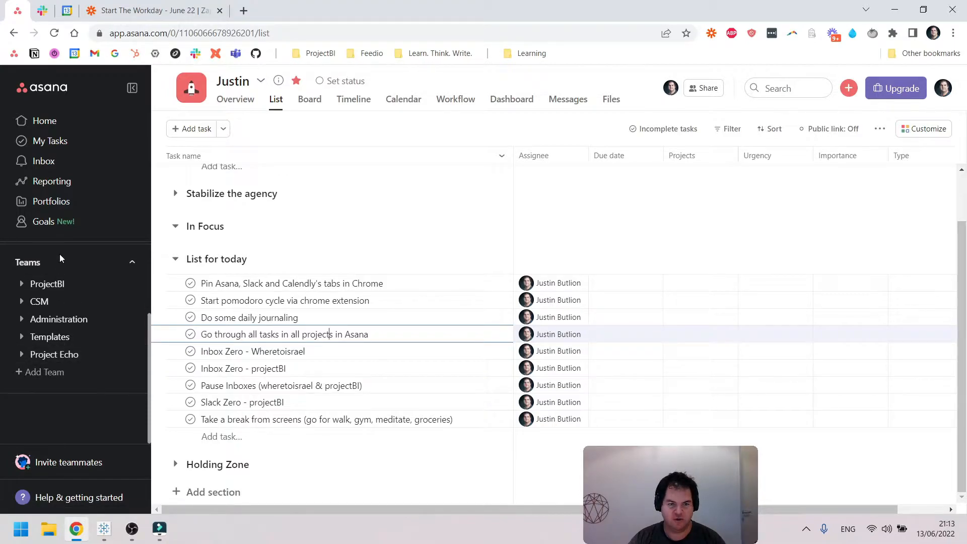
{"action": "left_click", "coordinate": [281, 385]}
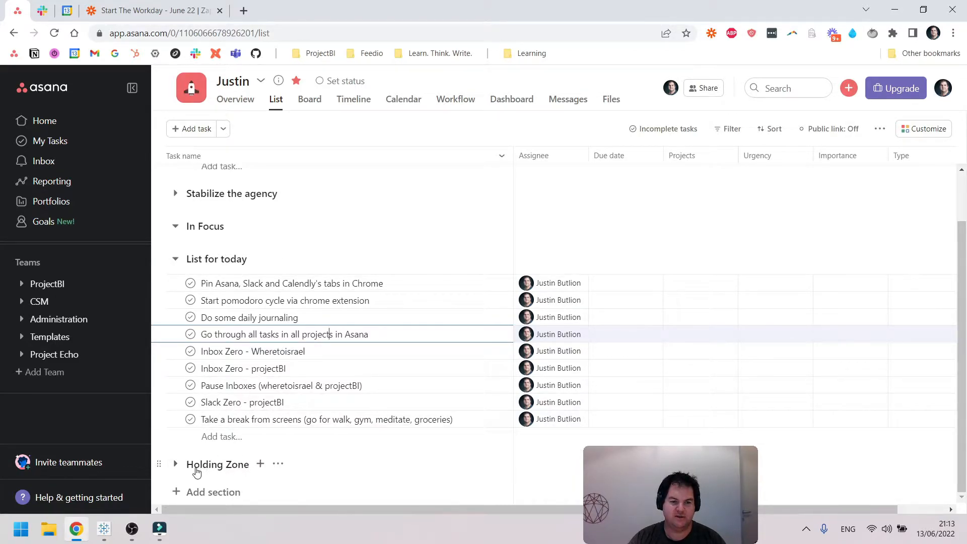
{"action": "mouse_move", "coordinate": [226, 456]}
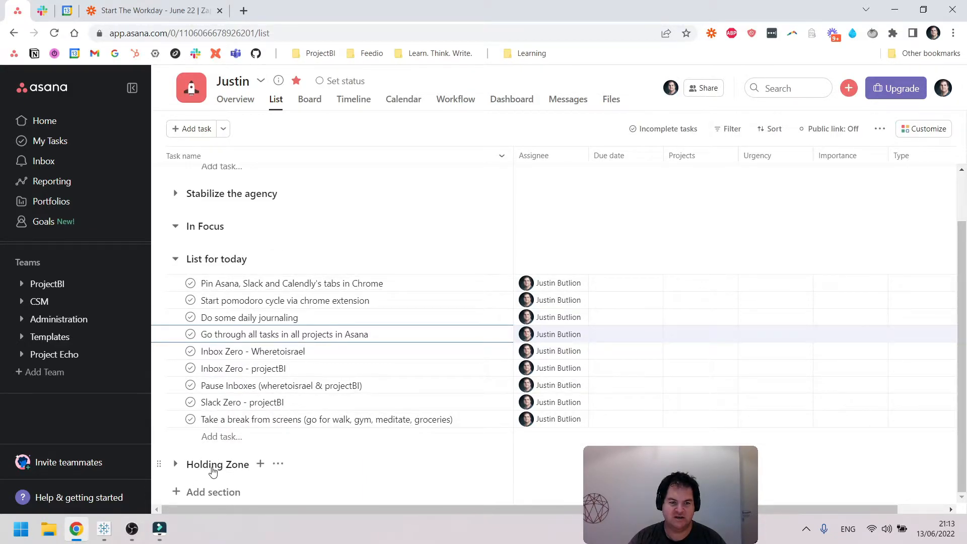
{"action": "left_click", "coordinate": [284, 300]}
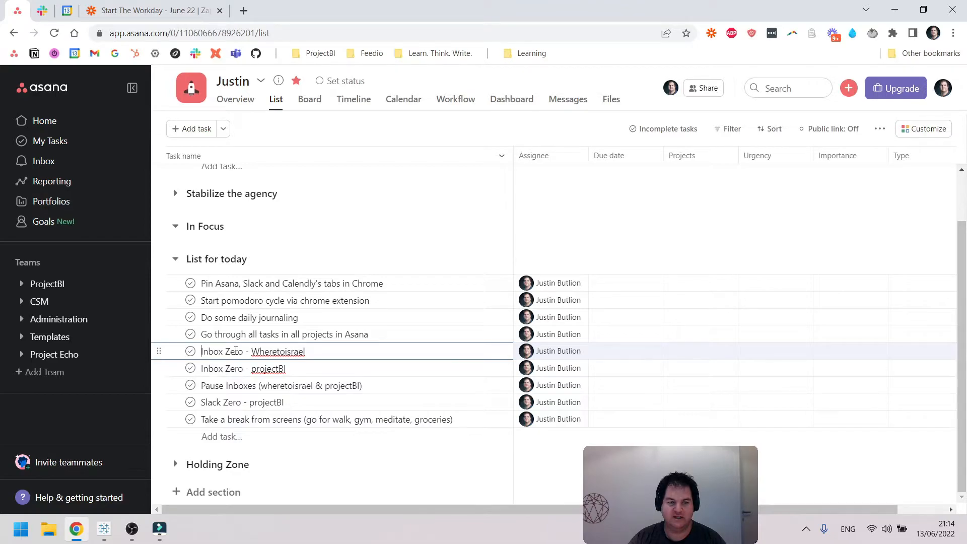
{"action": "left_click", "coordinate": [281, 385]}
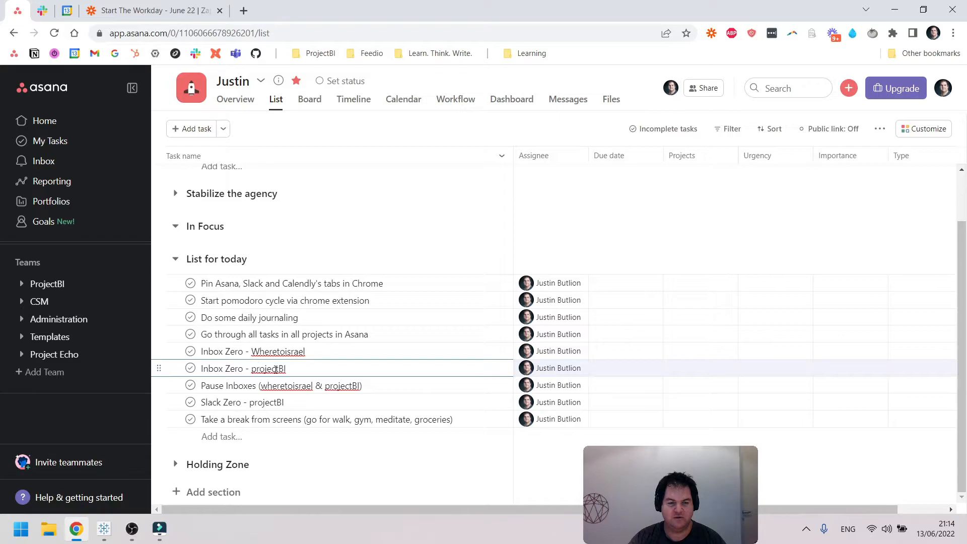
{"action": "double_click", "coordinate": [236, 368]}
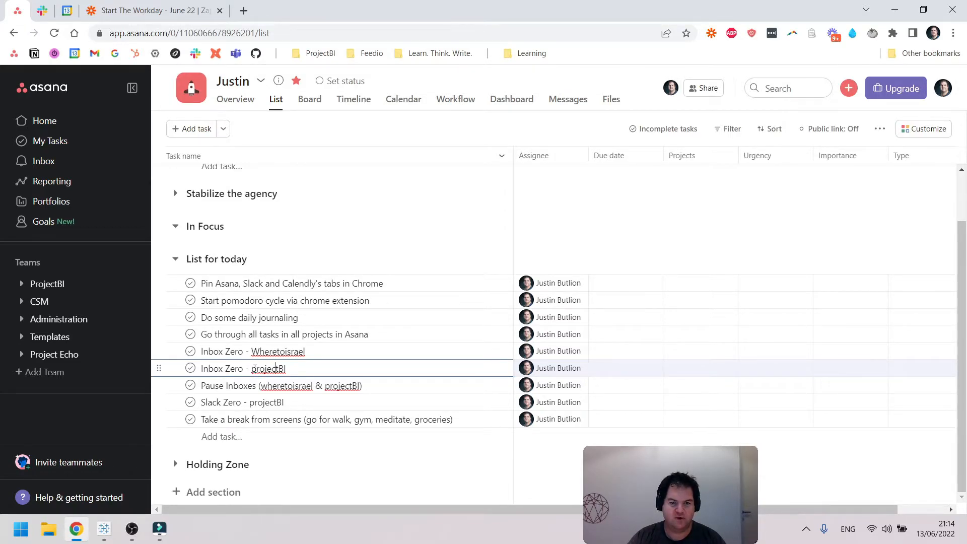
{"action": "left_click", "coordinate": [268, 368]}
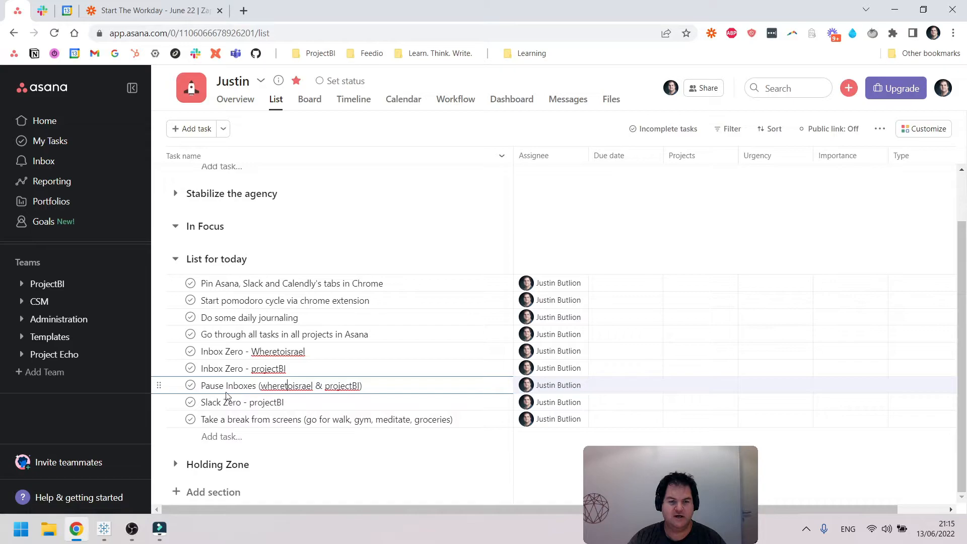
{"action": "left_click_drag", "start_coordinate": [237, 385], "coordinate": [343, 385]}
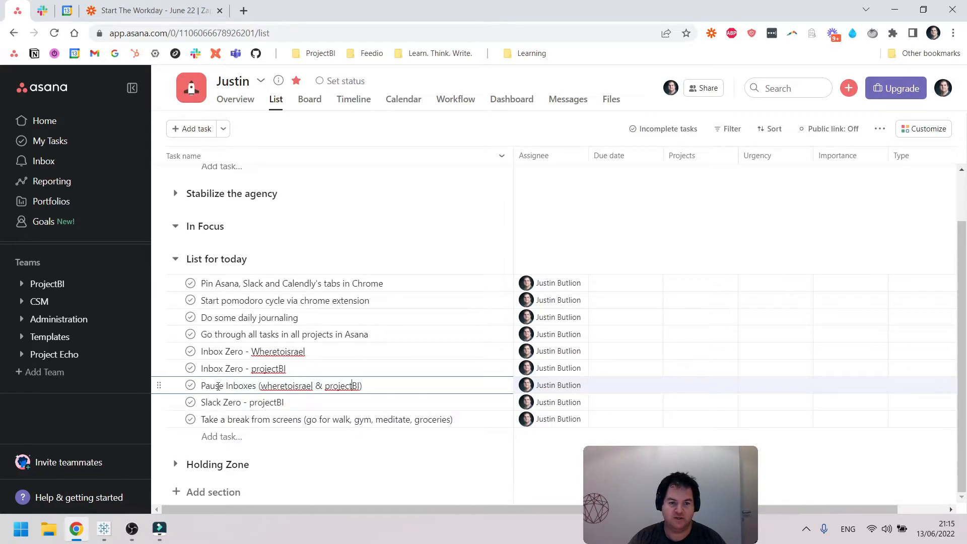
{"action": "left_click", "coordinate": [241, 402]}
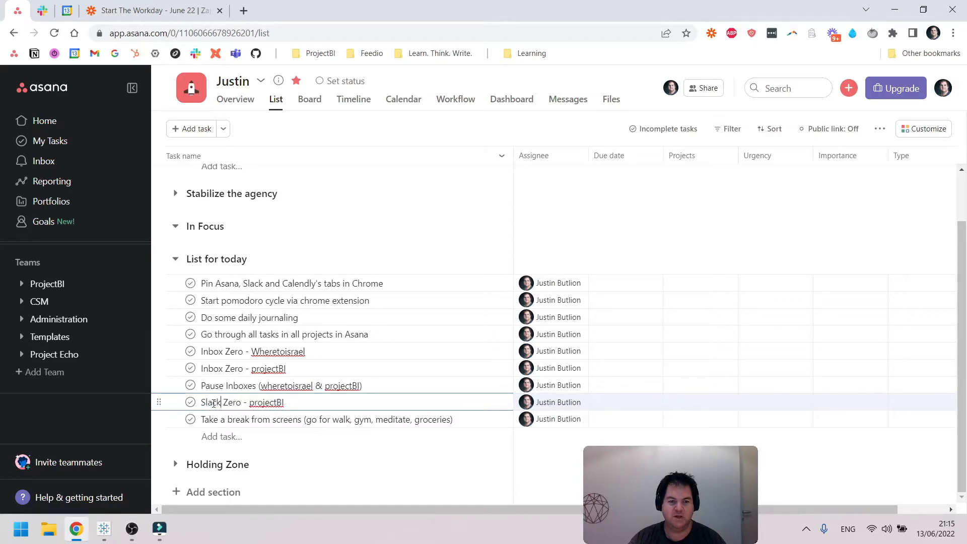
{"action": "double_click", "coordinate": [263, 402]}
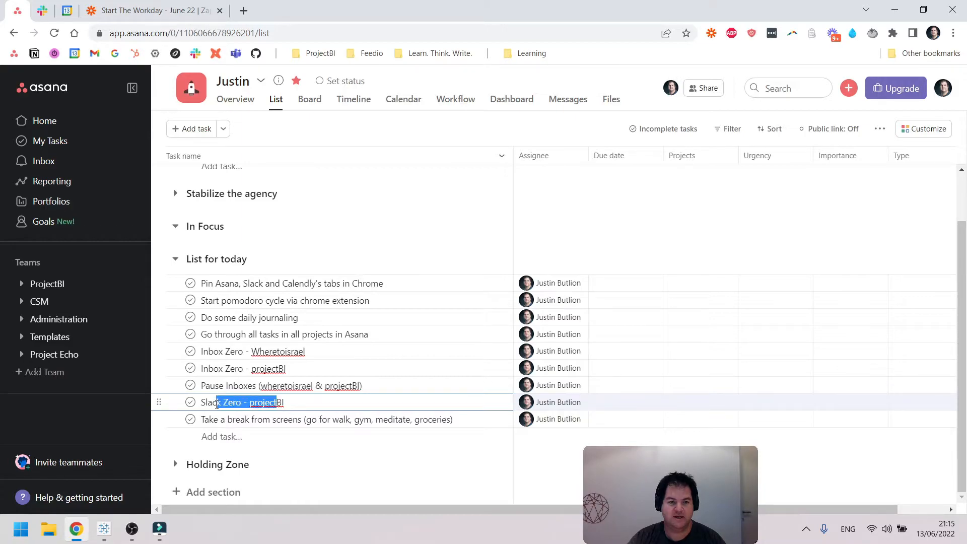
{"action": "left_click", "coordinate": [210, 402]}
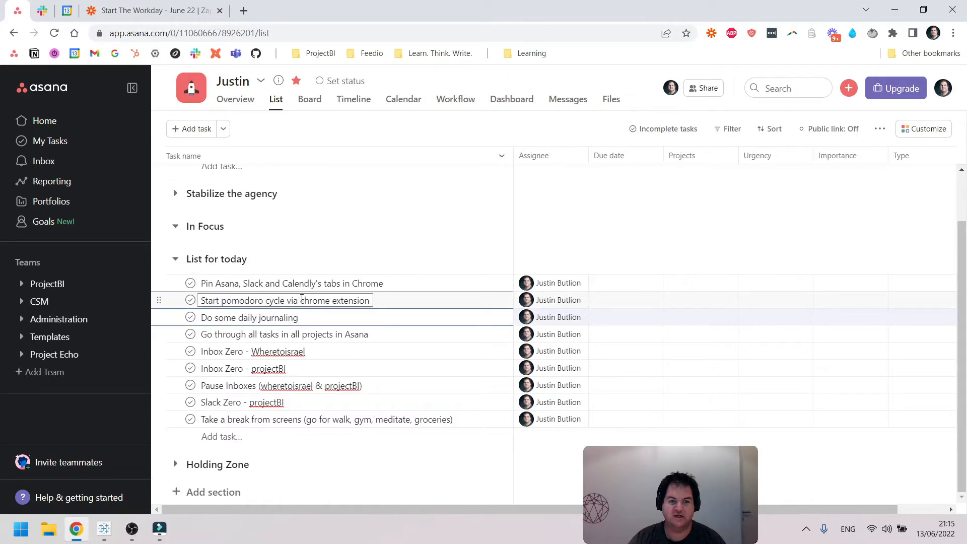
{"action": "left_click_drag", "start_coordinate": [241, 300], "coordinate": [344, 300]}
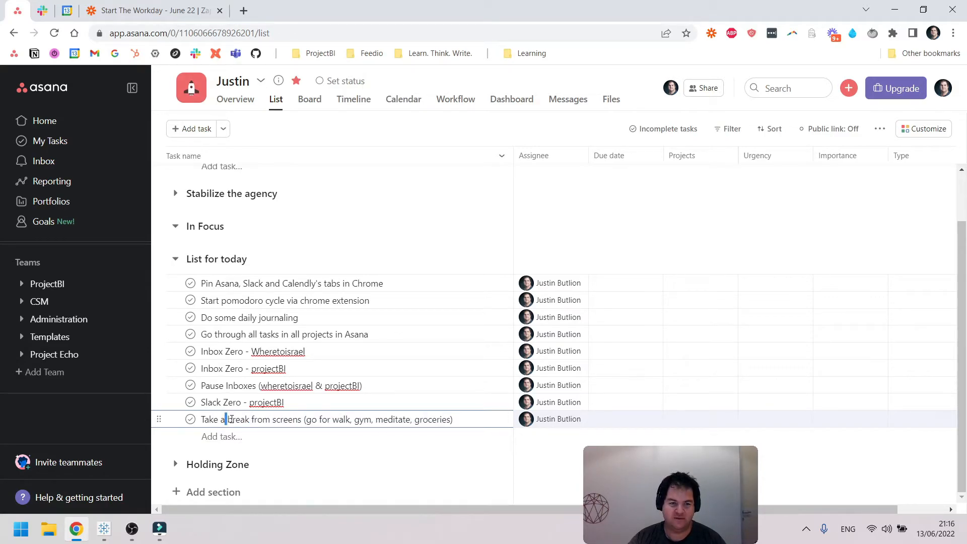
{"action": "left_click", "coordinate": [454, 422]}
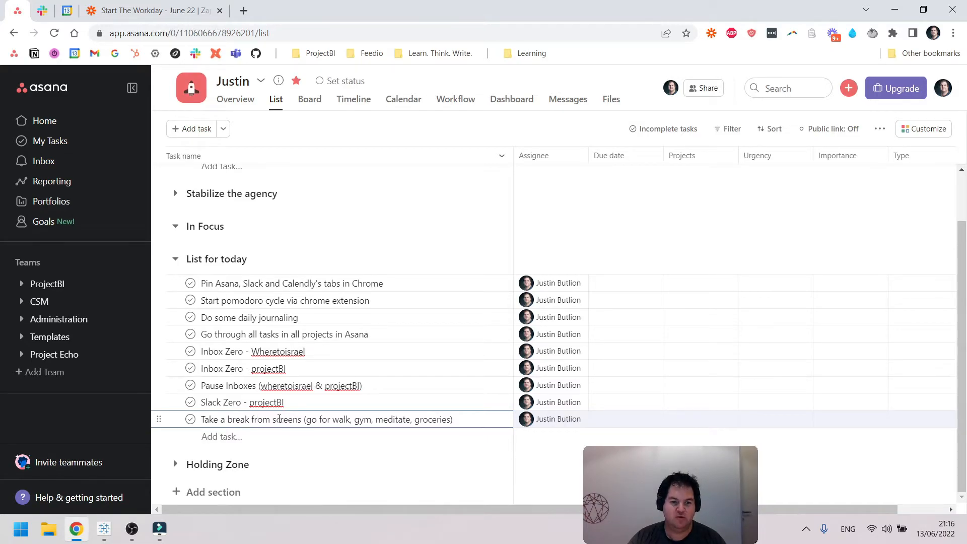
{"action": "left_click", "coordinate": [284, 333]}
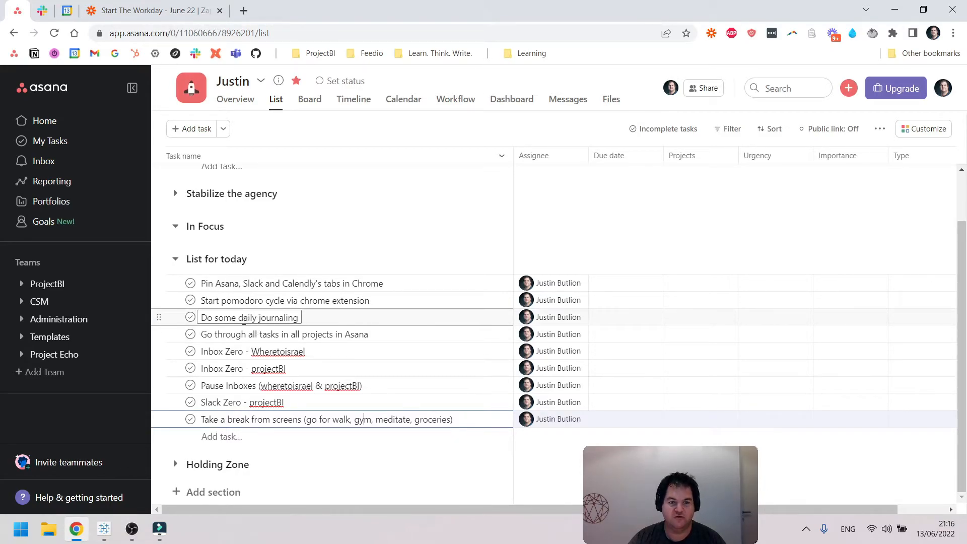
{"action": "left_click", "coordinate": [330, 419]}
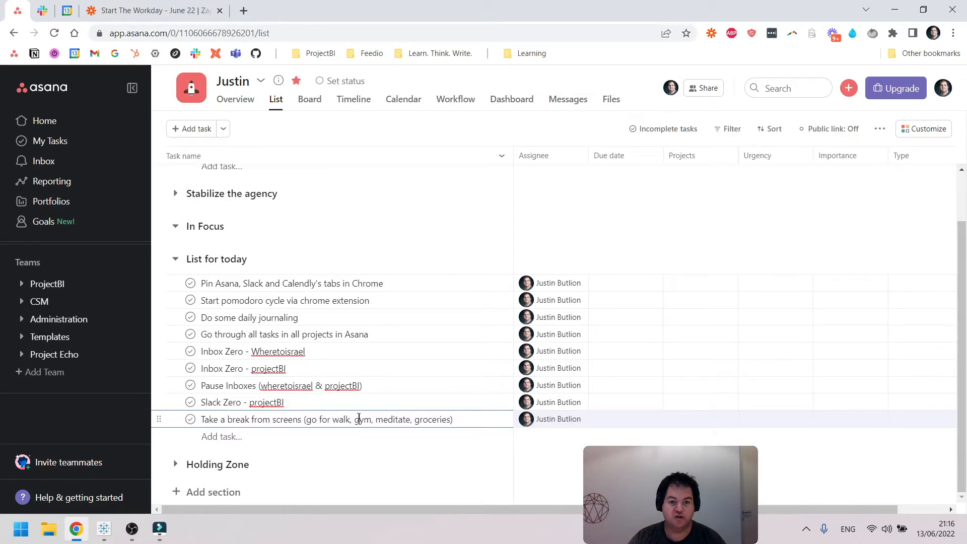
{"action": "left_click_drag", "start_coordinate": [208, 418], "coordinate": [351, 418]}
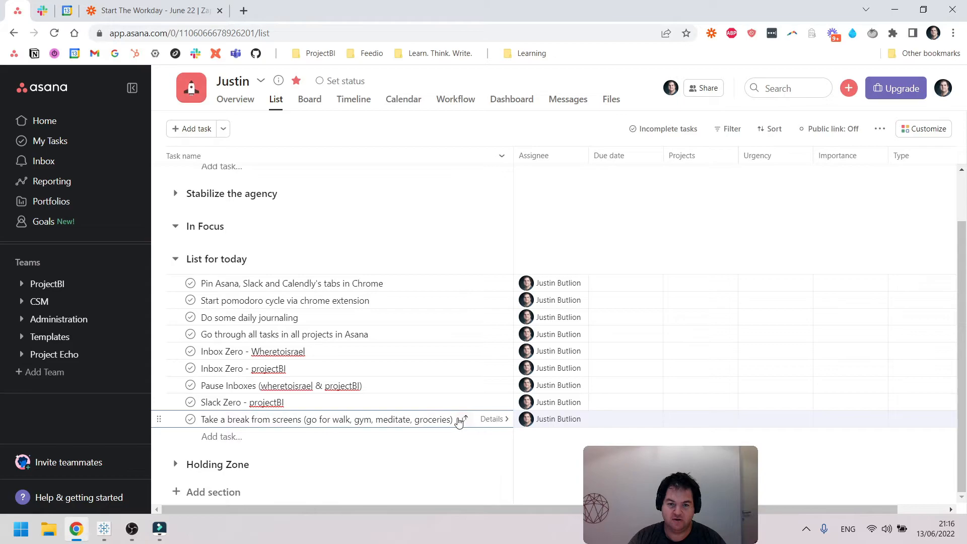
{"action": "left_click", "coordinate": [379, 420]}
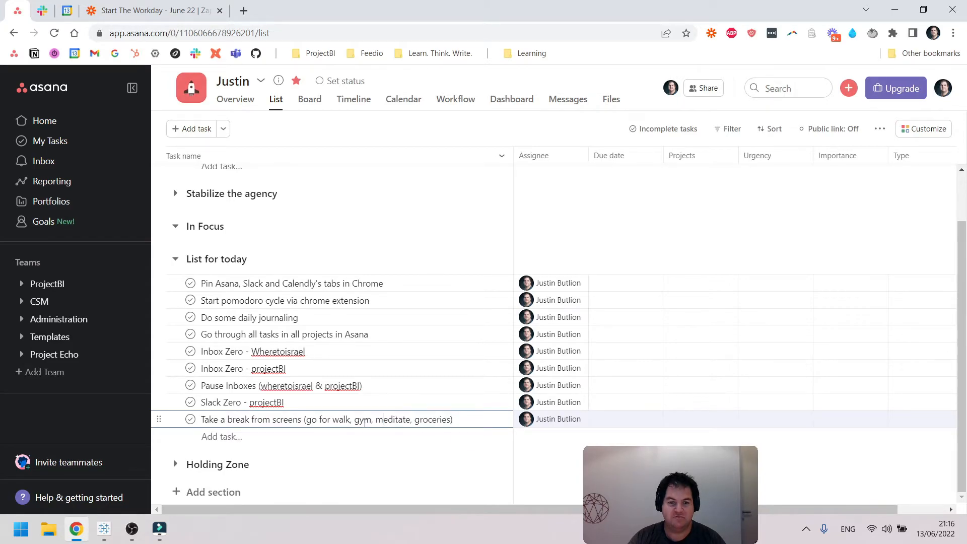
{"action": "double_click", "coordinate": [362, 420]}
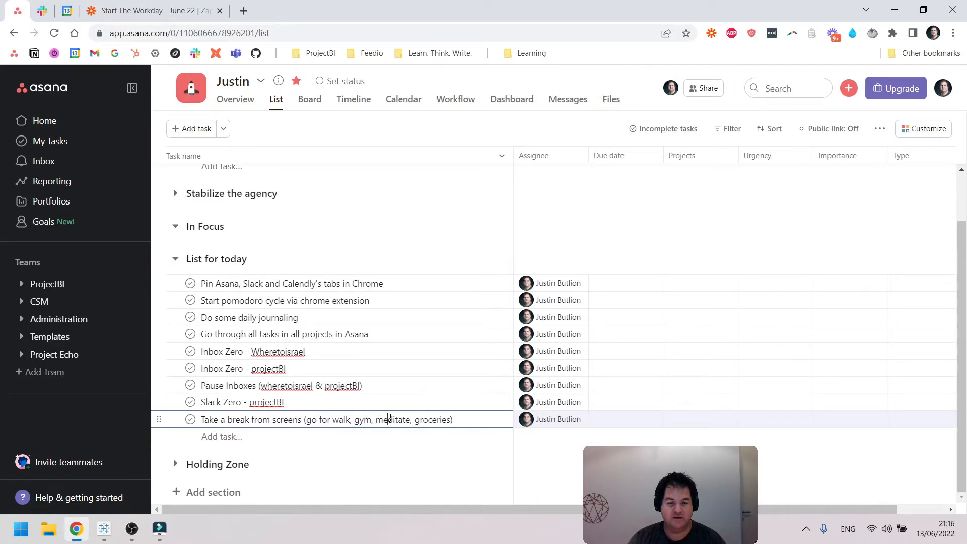
{"action": "double_click", "coordinate": [393, 419]}
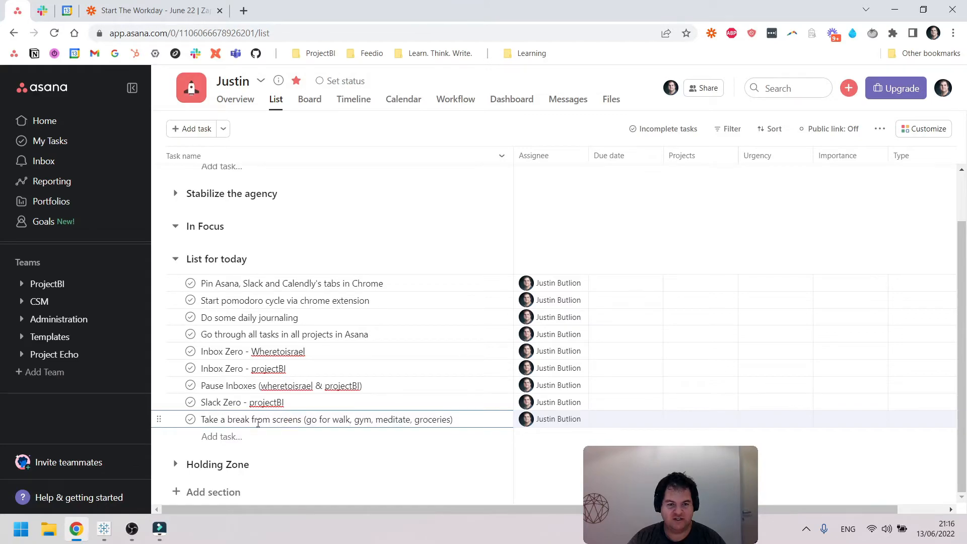
{"action": "double_click", "coordinate": [239, 419]}
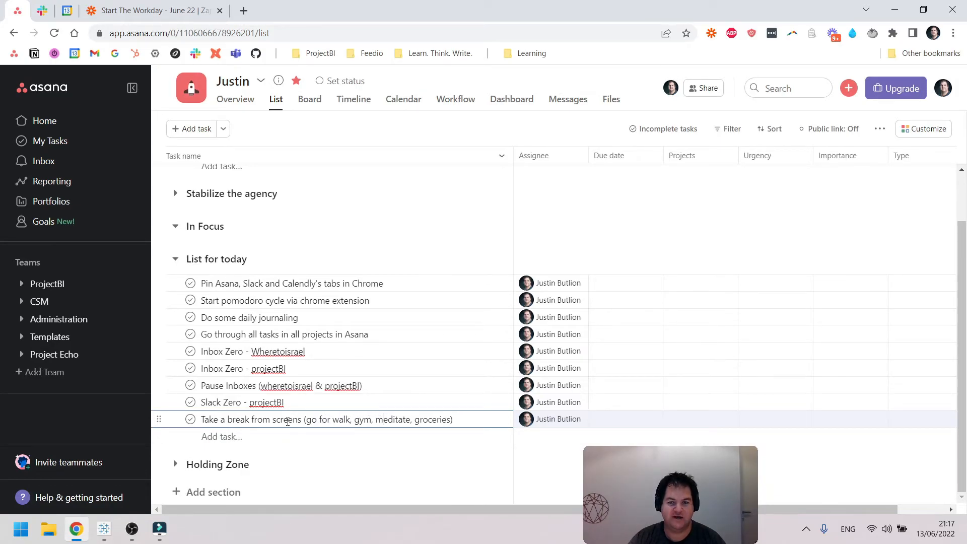
{"action": "left_click", "coordinate": [292, 283]}
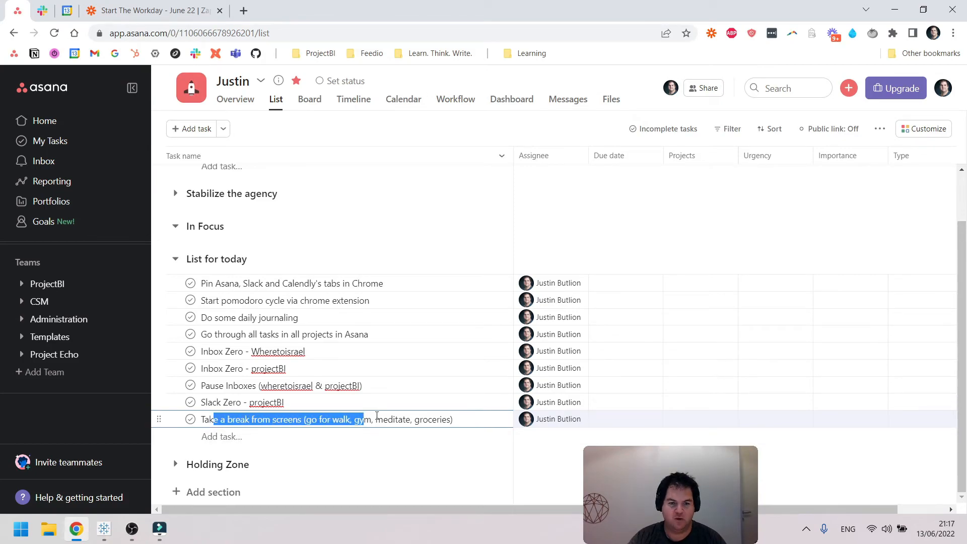
{"action": "left_click", "coordinate": [249, 420]}
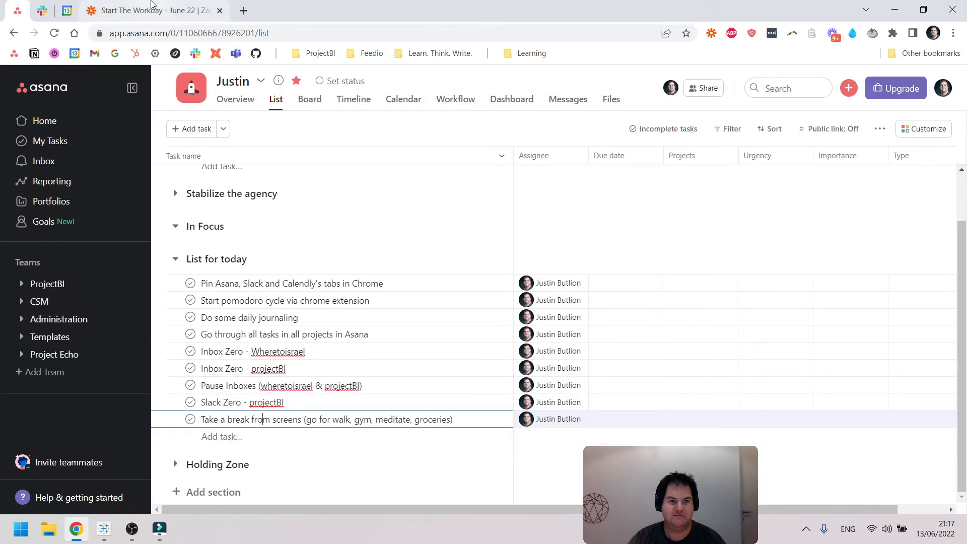
Step: Switch to the Zapier tab and scroll through the push trigger and nine Asana actions
{"action": "left_click", "coordinate": [151, 11]}
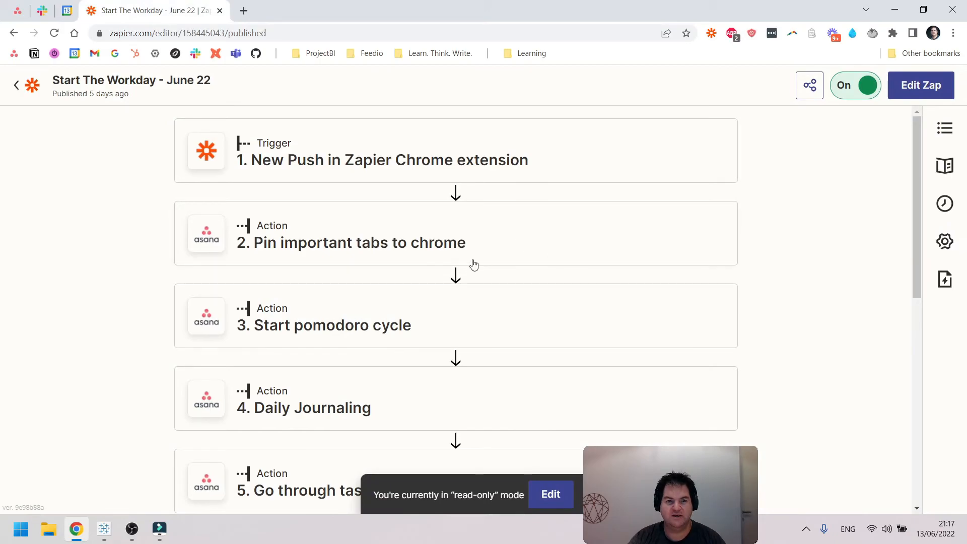
{"action": "scroll", "scroll_direction": "down", "scroll_amount": 3}
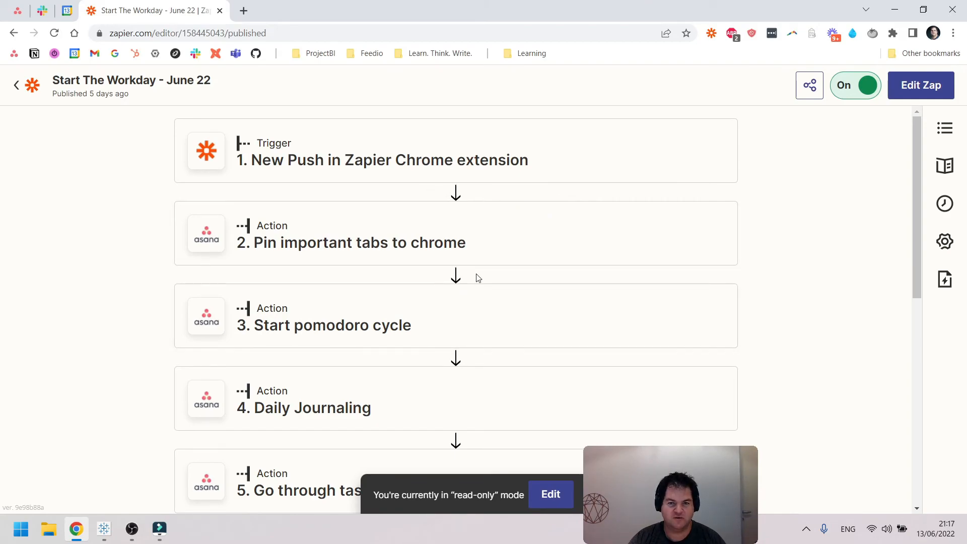
{"action": "scroll", "scroll_direction": "down", "scroll_amount": 3}
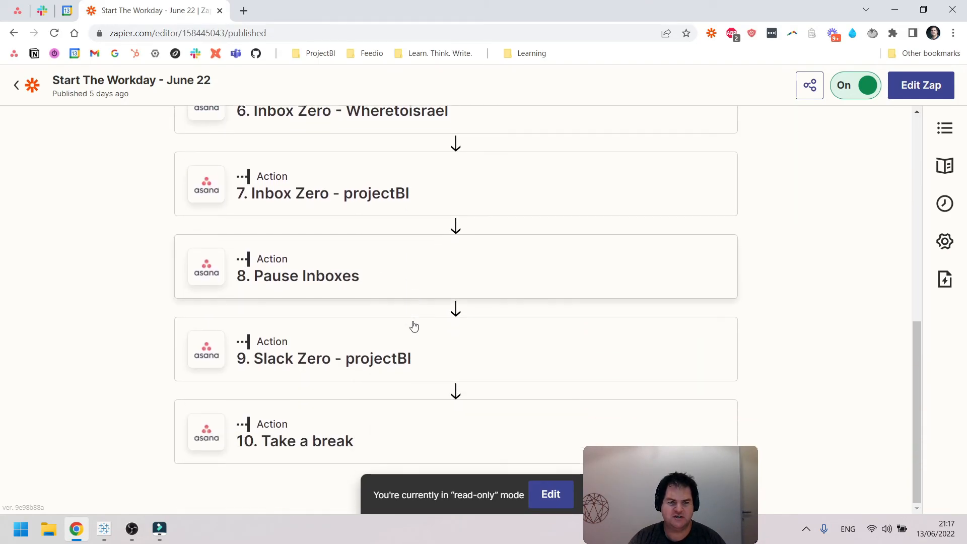
{"action": "scroll", "scroll_direction": "up", "scroll_amount": 3}
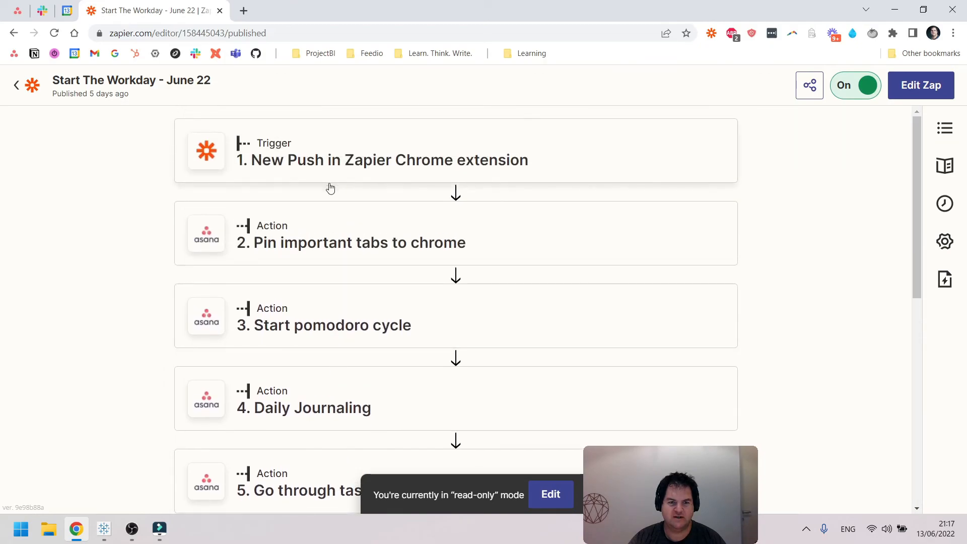
{"action": "scroll", "scroll_direction": "down", "scroll_amount": 3}
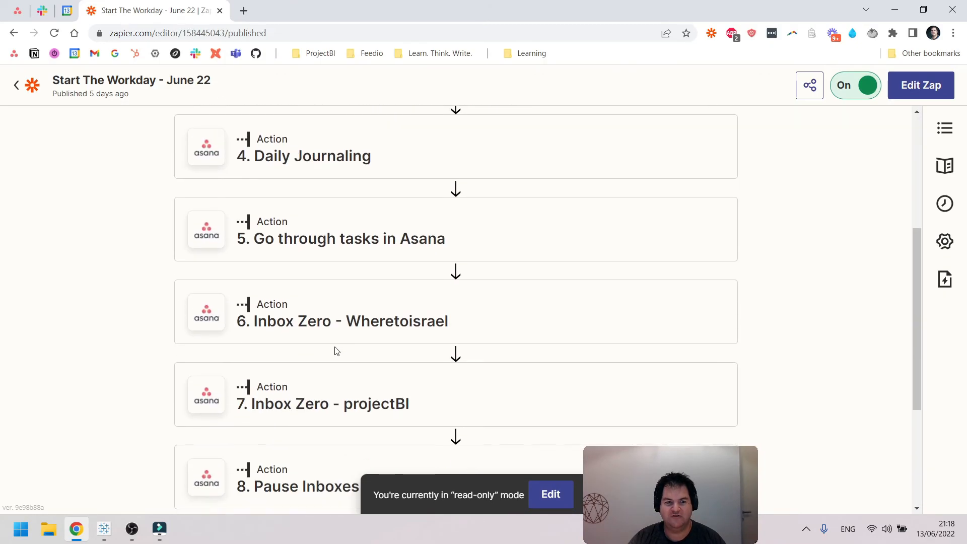
{"action": "scroll", "scroll_direction": "down", "scroll_amount": 3}
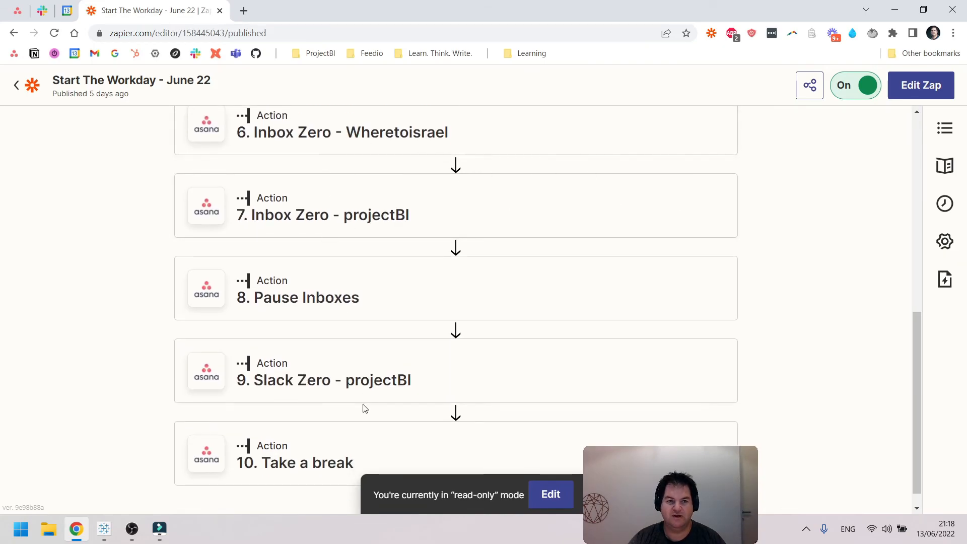
{"action": "scroll", "scroll_direction": "down", "scroll_amount": 3}
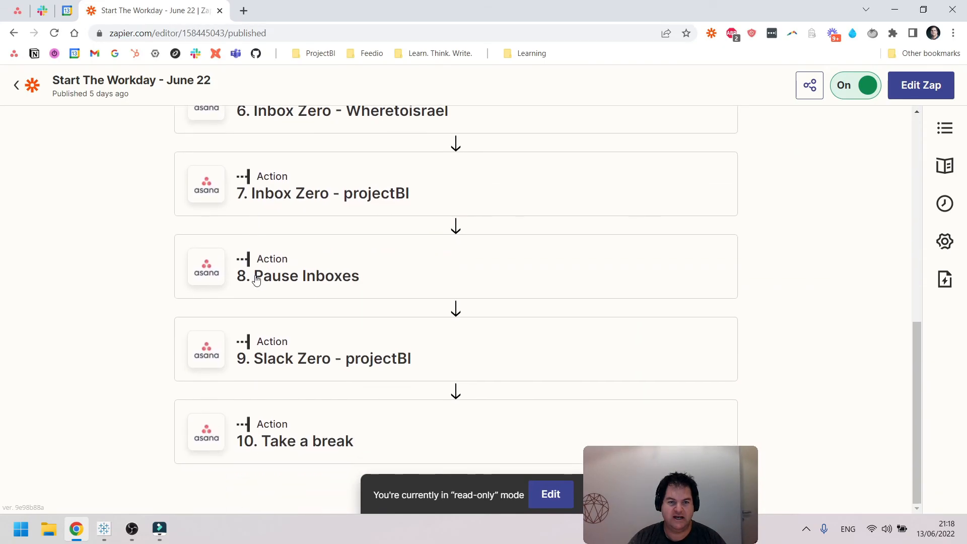
{"action": "scroll", "scroll_direction": "up", "scroll_amount": 3}
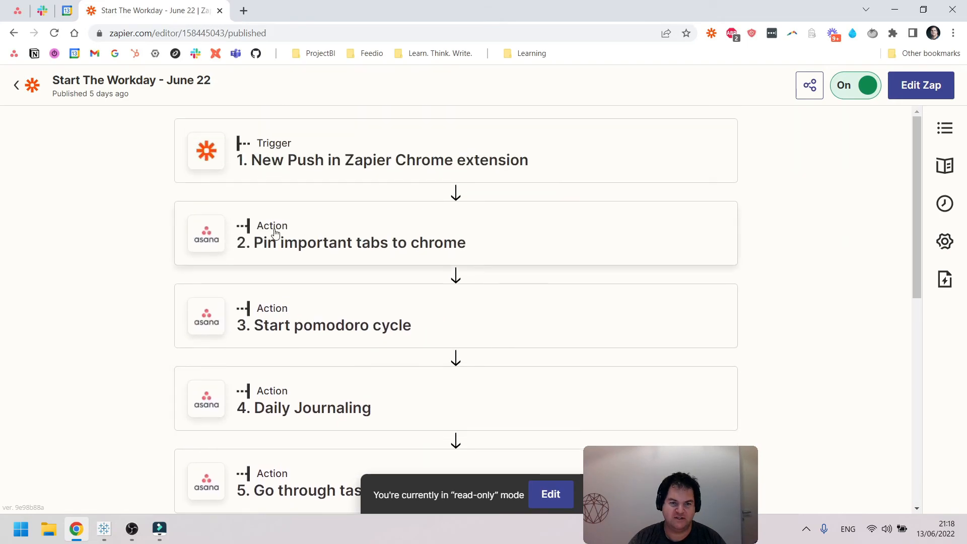
{"action": "scroll", "scroll_direction": "down", "scroll_amount": 3}
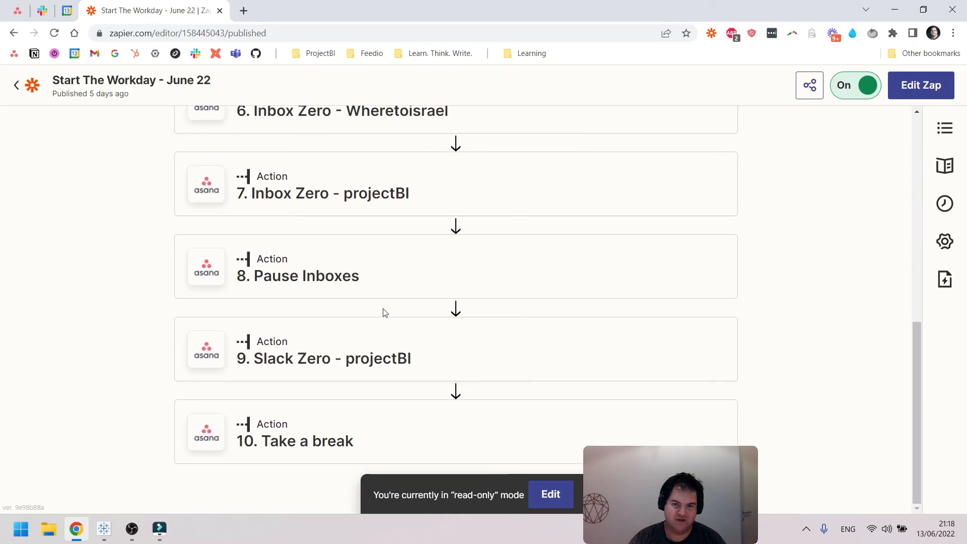
{"action": "scroll", "scroll_direction": "up", "scroll_amount": 3}
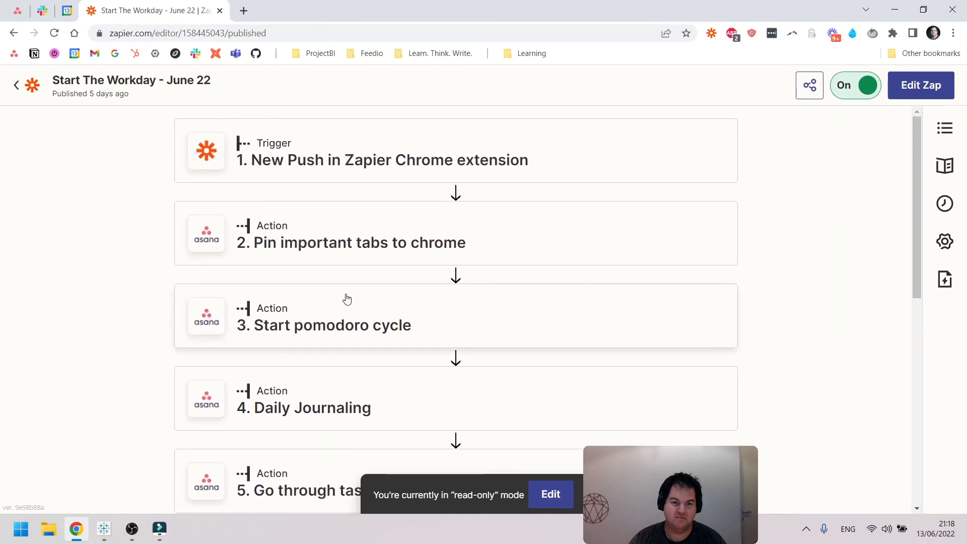
{"action": "scroll", "scroll_direction": "down", "scroll_amount": 3}
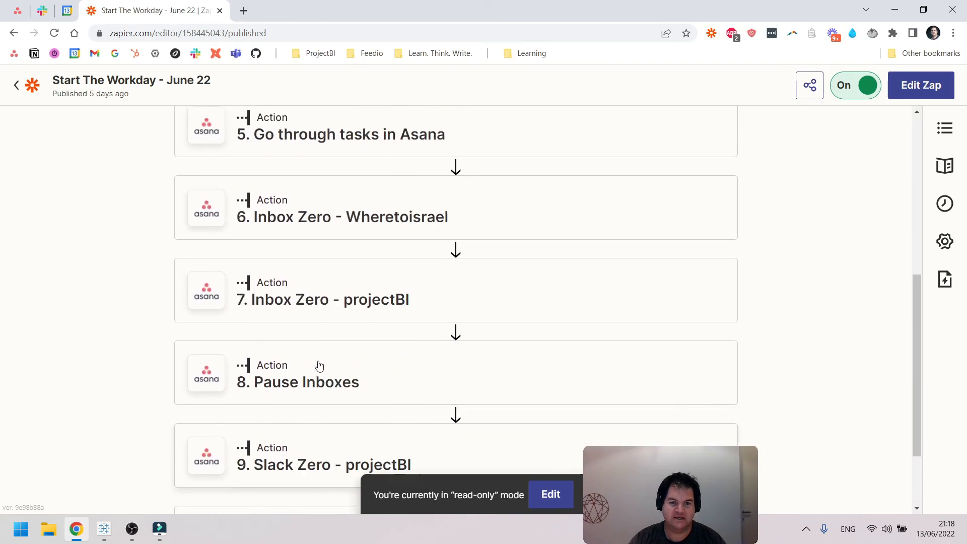
{"action": "scroll", "scroll_direction": "up", "scroll_amount": 3}
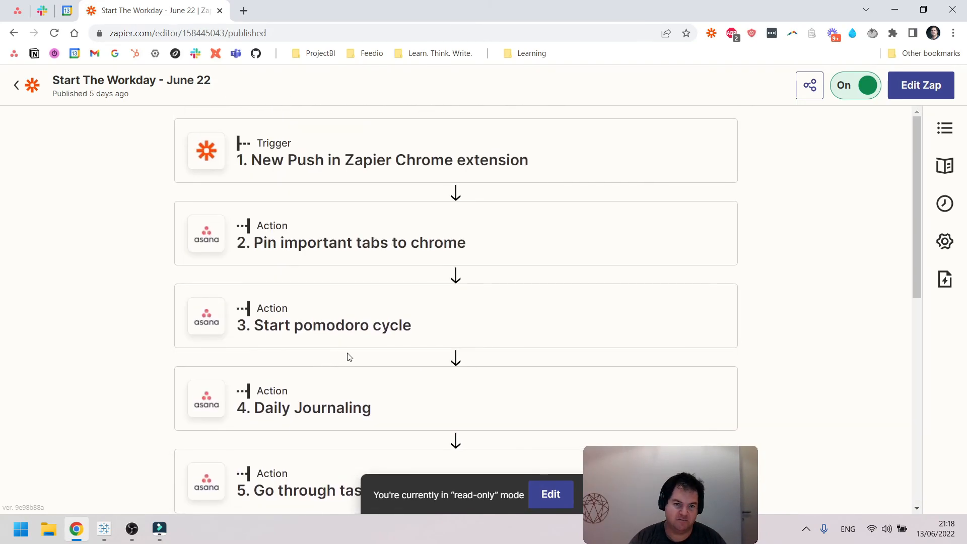
{"action": "scroll", "scroll_direction": "down", "scroll_amount": 3}
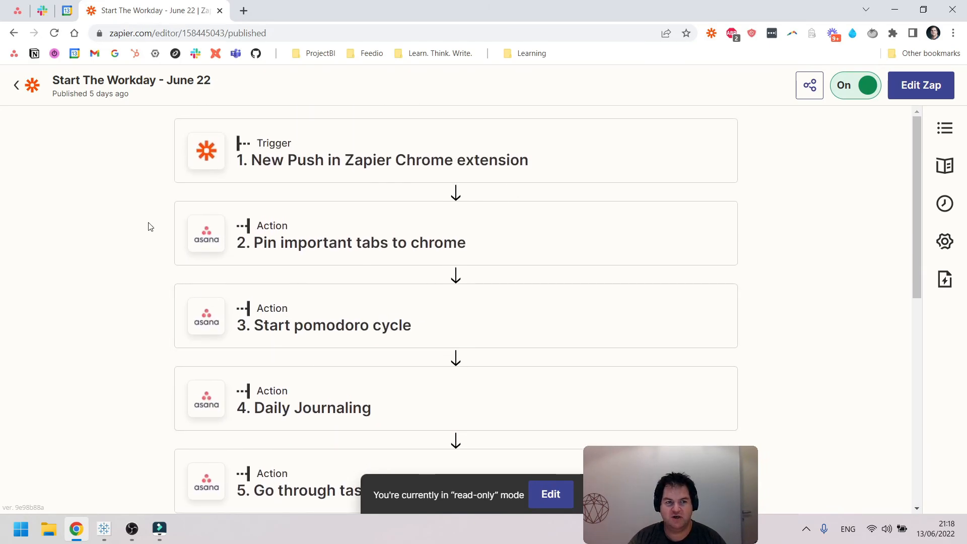
{"action": "mouse_move", "coordinate": [796, 299]}
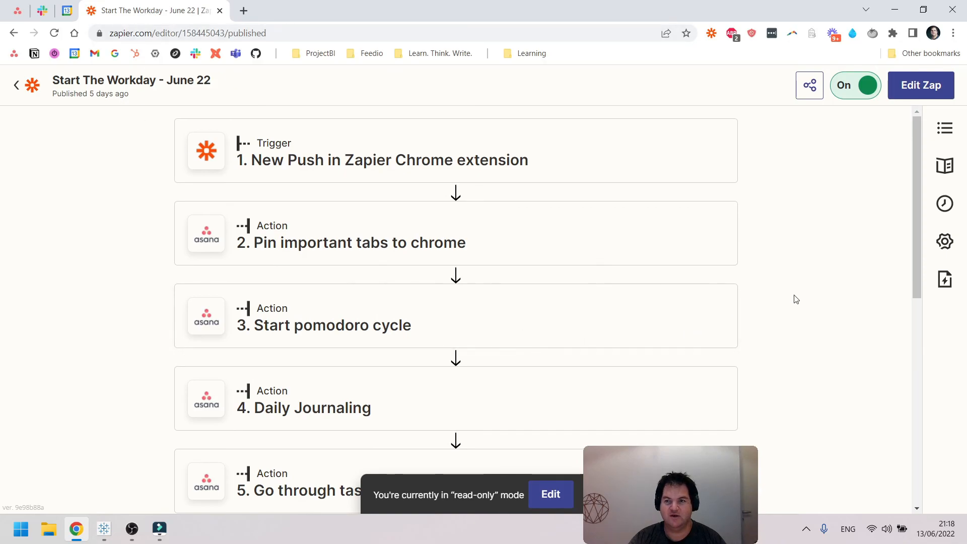
{"action": "mouse_move", "coordinate": [120, 277]}
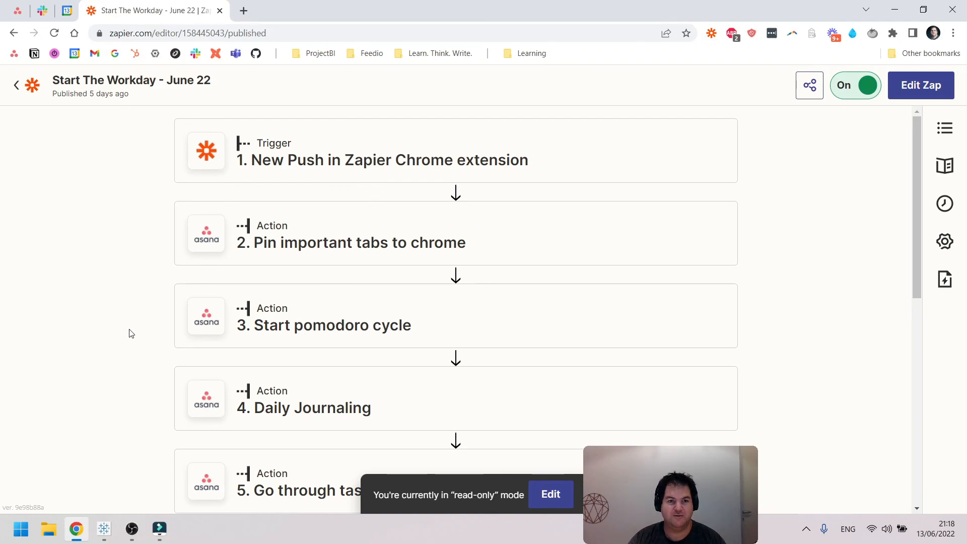
{"action": "scroll", "scroll_direction": "down", "scroll_amount": 3}
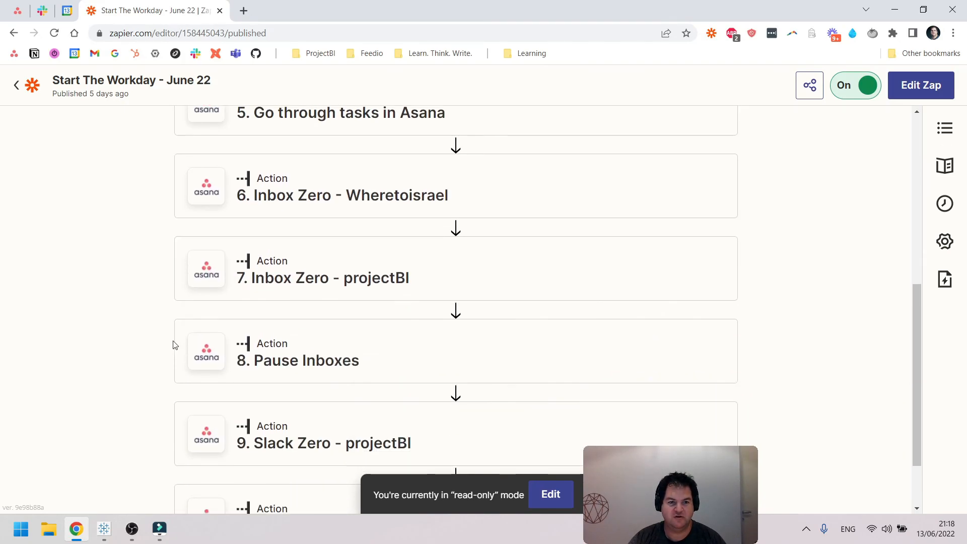
{"action": "scroll", "scroll_direction": "up", "scroll_amount": 3}
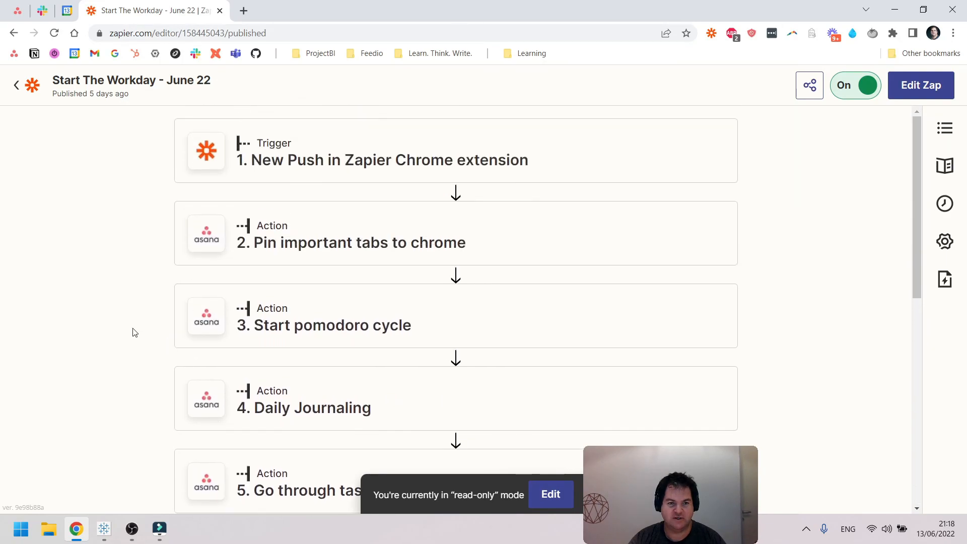
{"action": "mouse_move", "coordinate": [139, 318]}
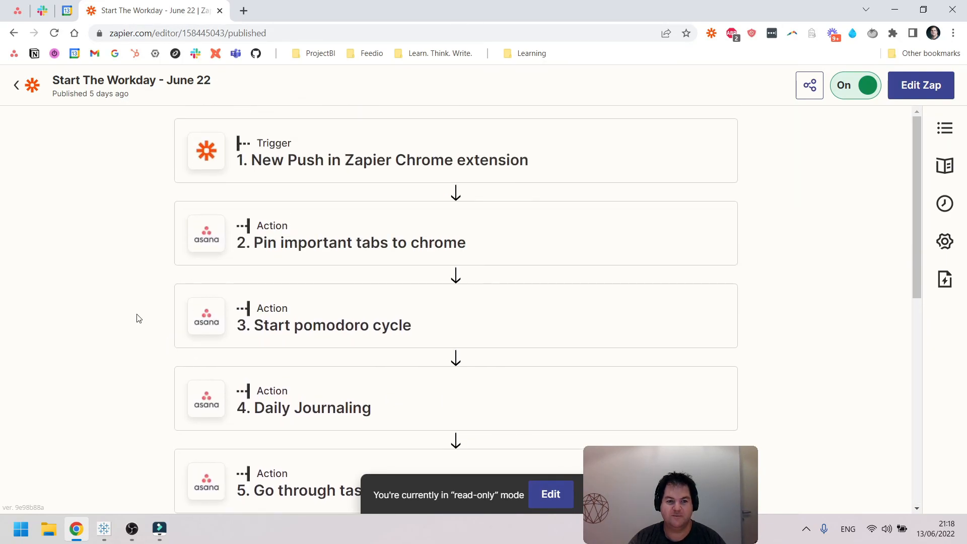